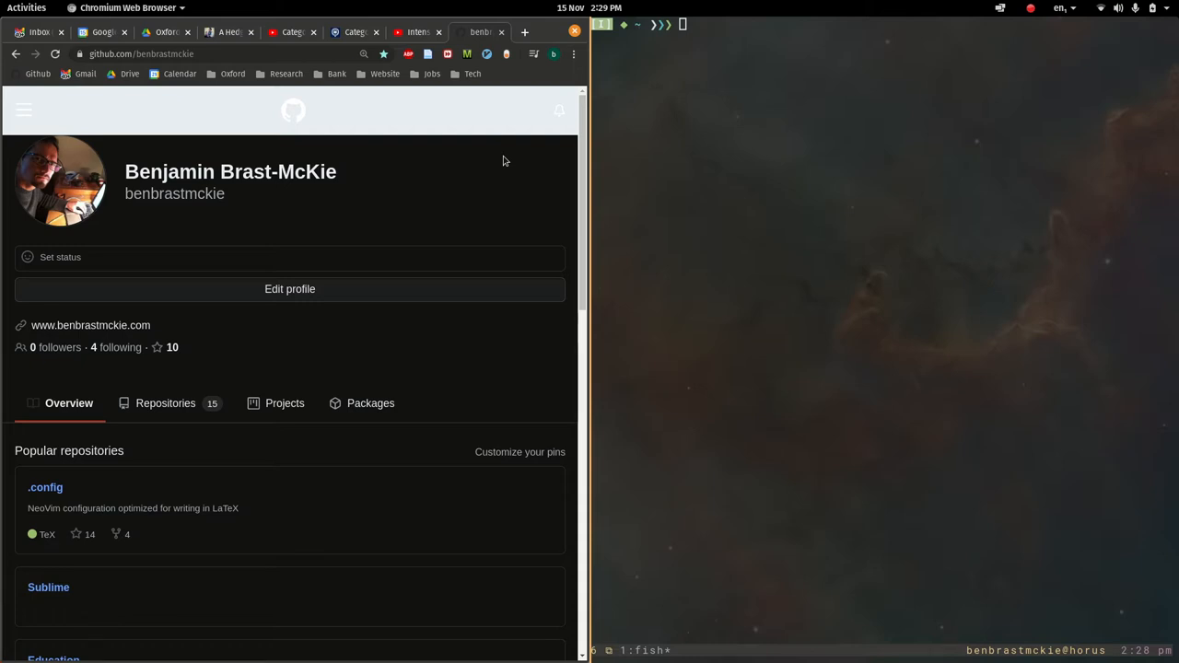
Scroll the profile to the Recipes repository and open its file list showing Recipes.md
{"action": "scroll", "scroll_direction": "down", "scroll_amount": 3}
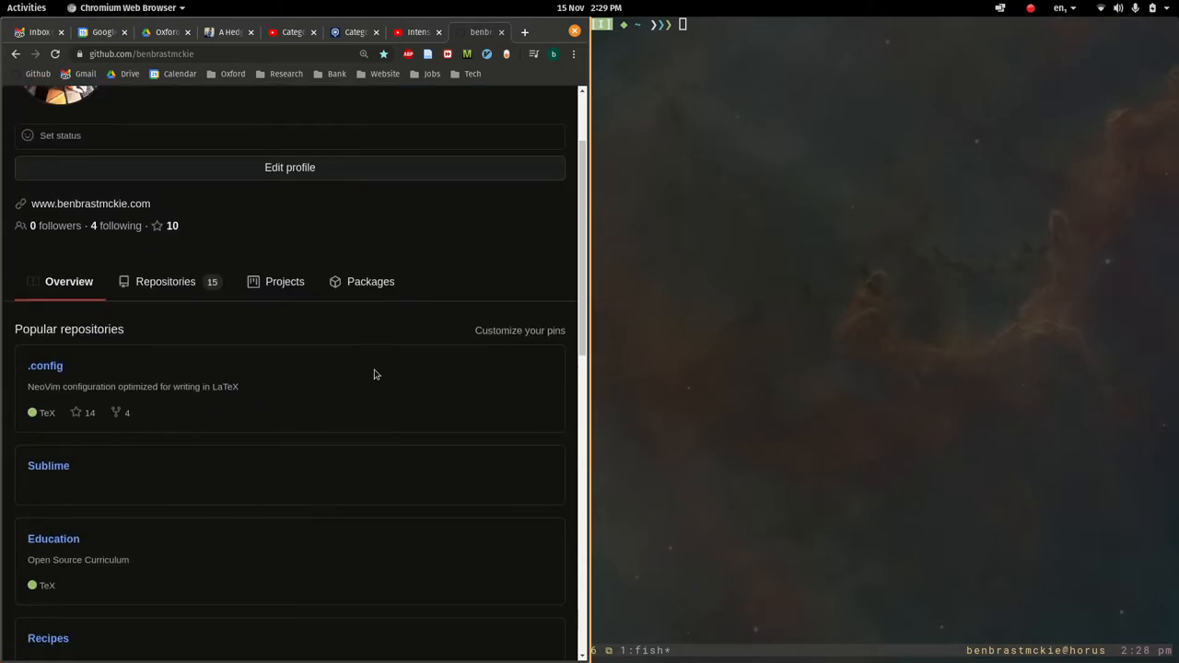
{"action": "scroll", "scroll_direction": "down", "scroll_amount": 3}
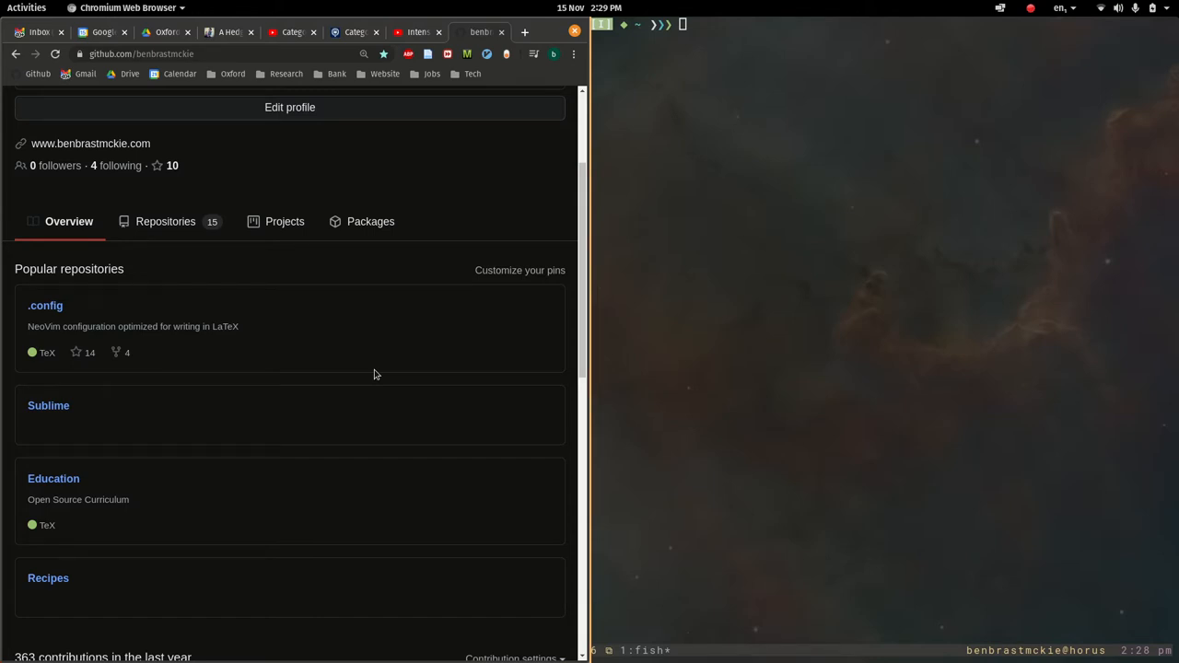
{"action": "mouse_move", "coordinate": [64, 555]}
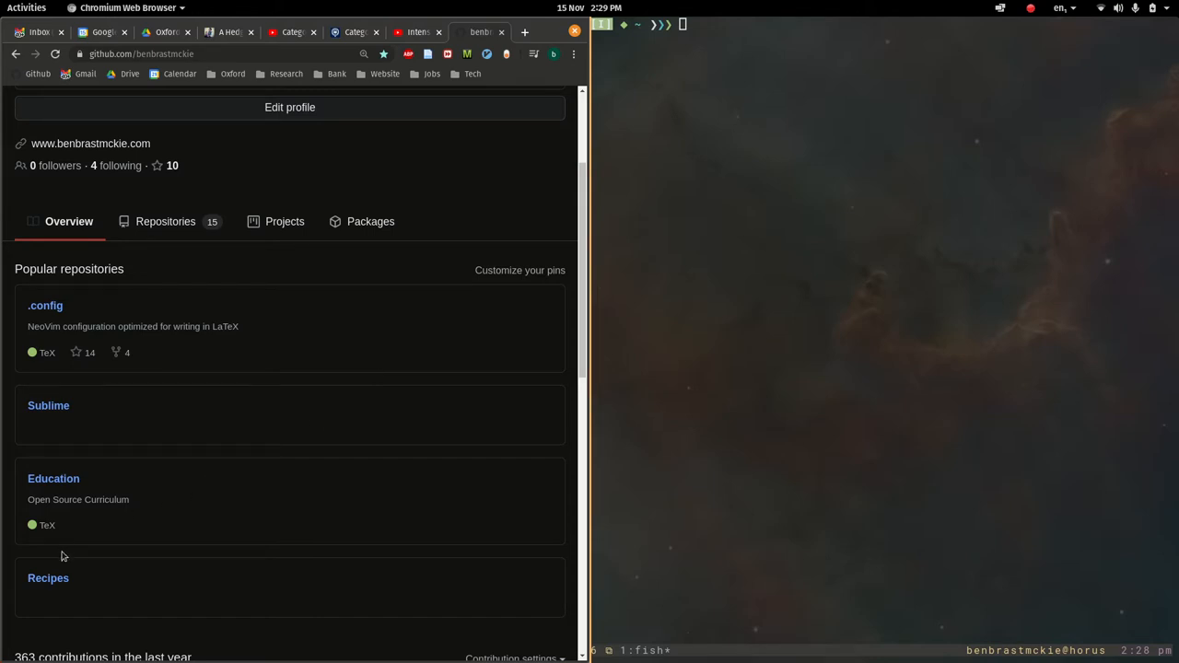
{"action": "scroll", "scroll_direction": "down", "scroll_amount": 3}
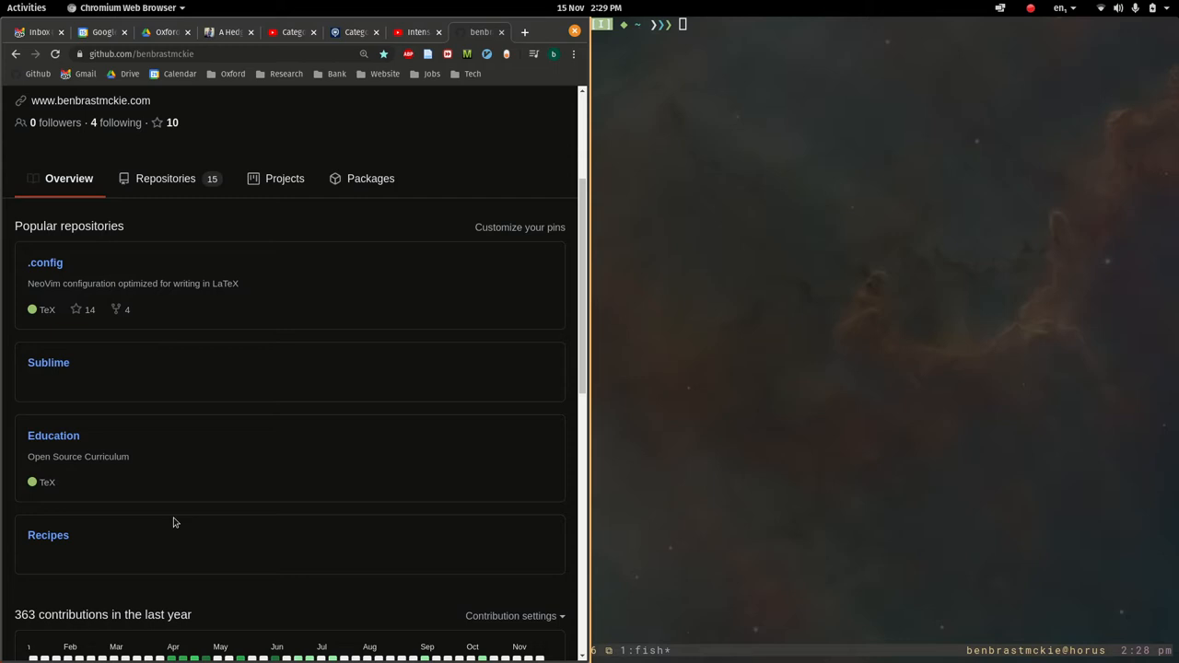
{"action": "mouse_move", "coordinate": [241, 369]}
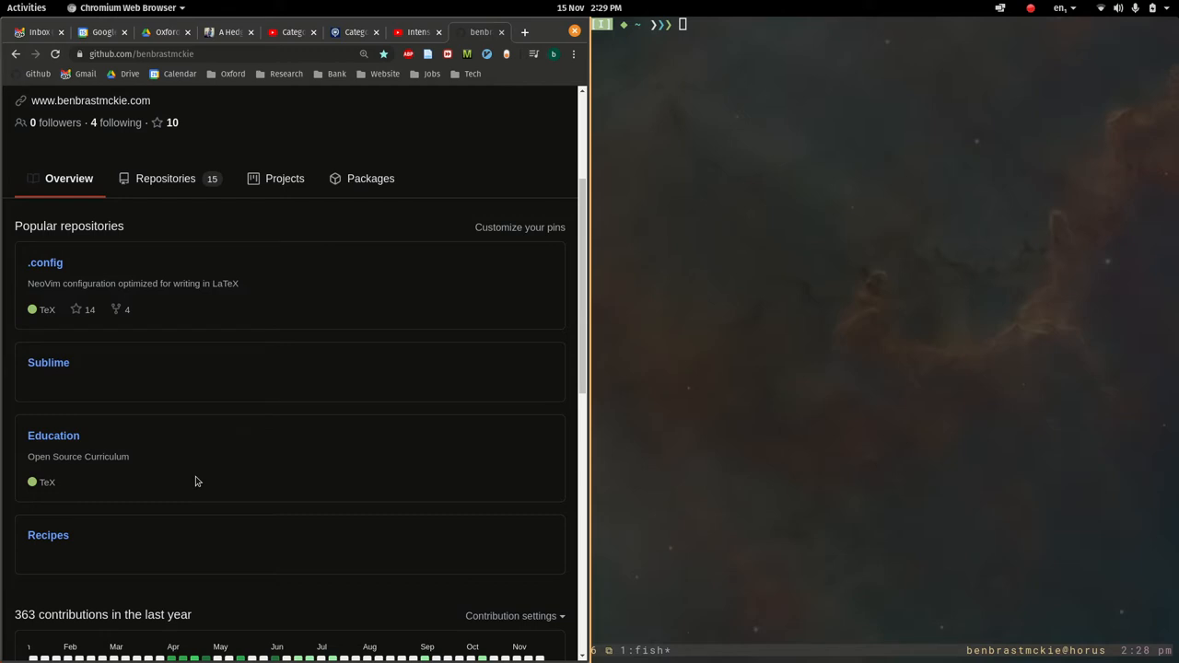
{"action": "mouse_move", "coordinate": [48, 535]}
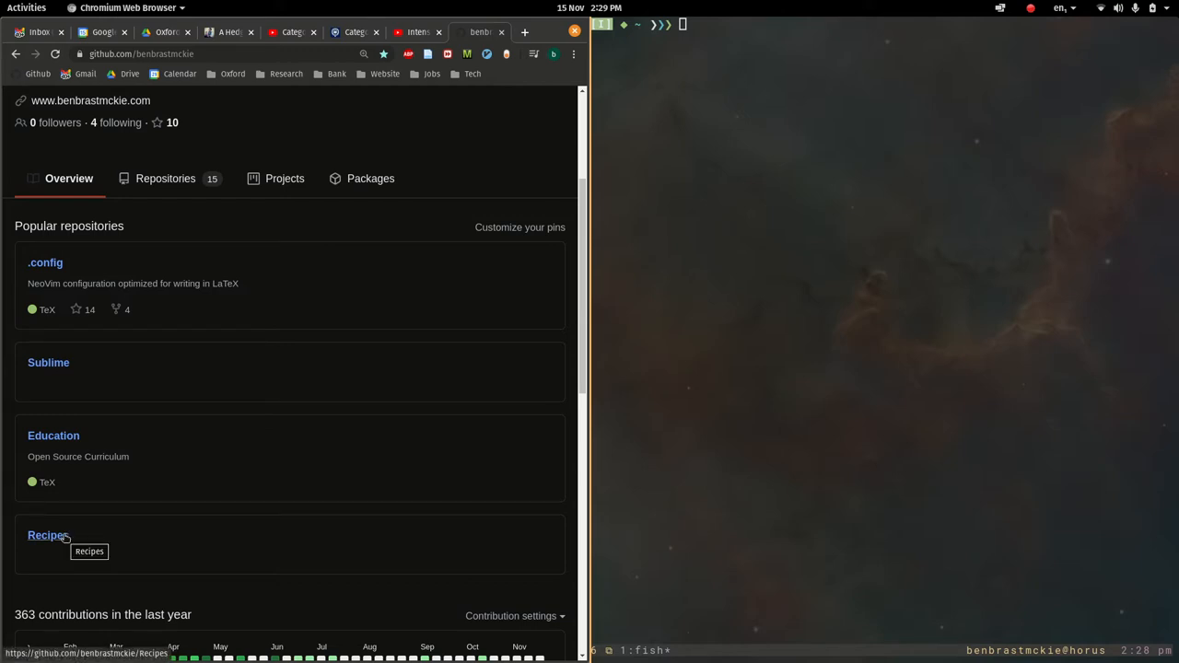
{"action": "left_click", "coordinate": [48, 535]}
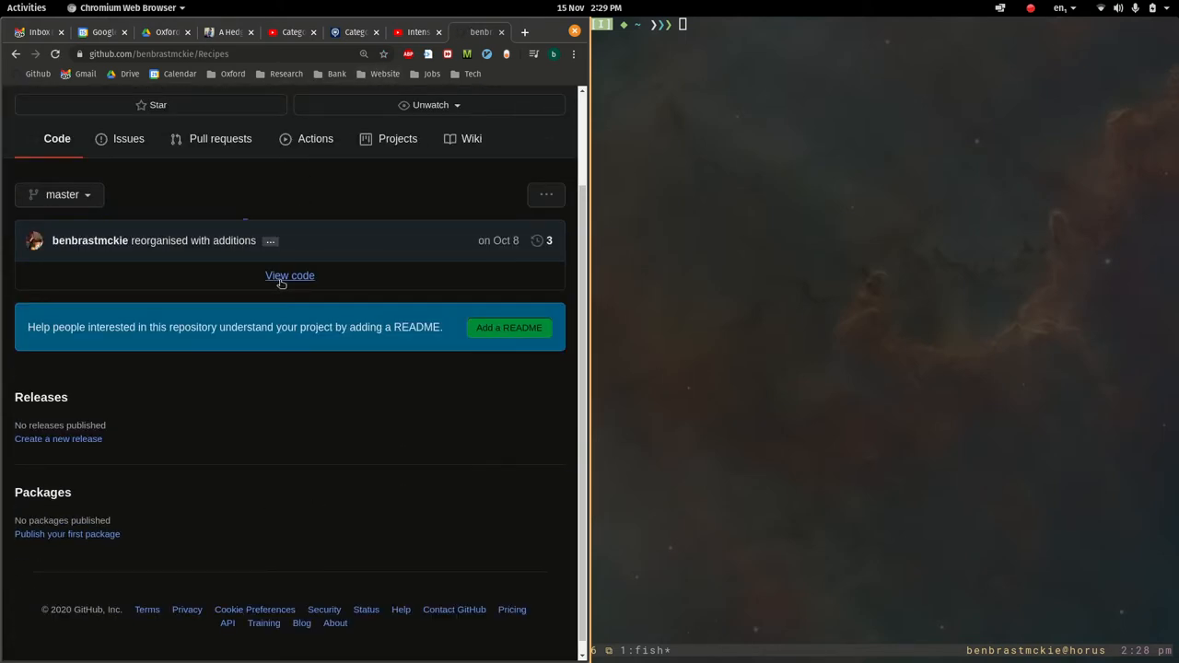
{"action": "left_click", "coordinate": [289, 275]}
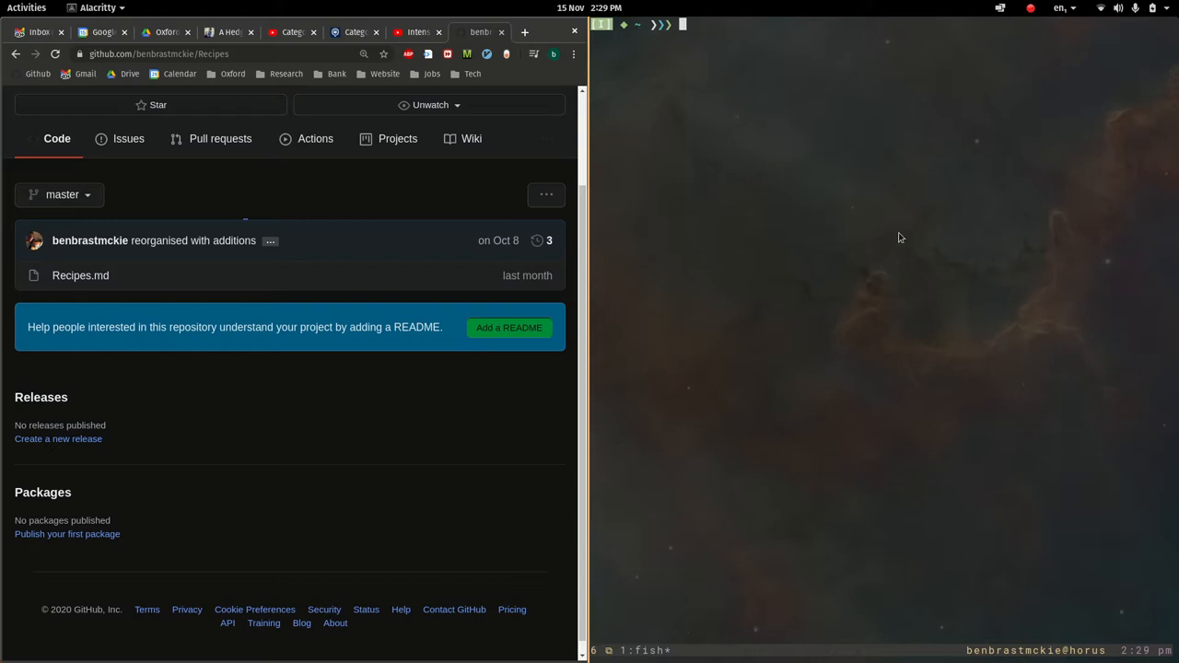
Create the Documents/Personal/Test folder, enter it, and open test55.tex in Vim
{"action": "type", "text": "cd Documents/Personal/"}
{"action": "type", "text": "ls"}
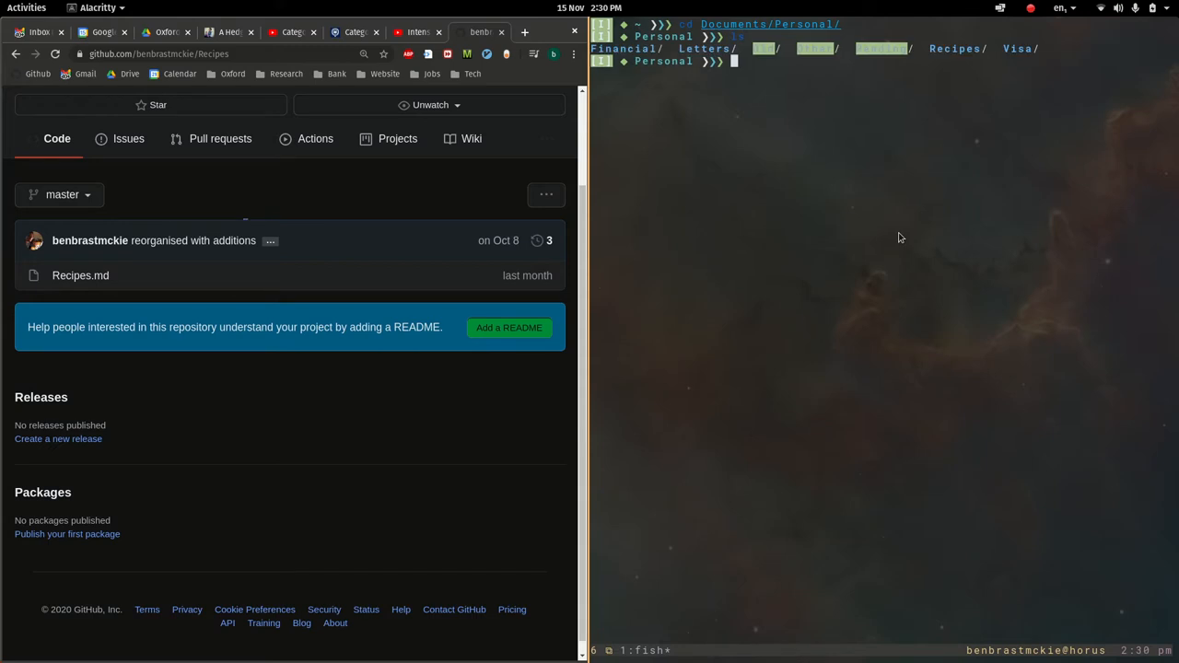
{"action": "mouse_move", "coordinate": [955, 48]}
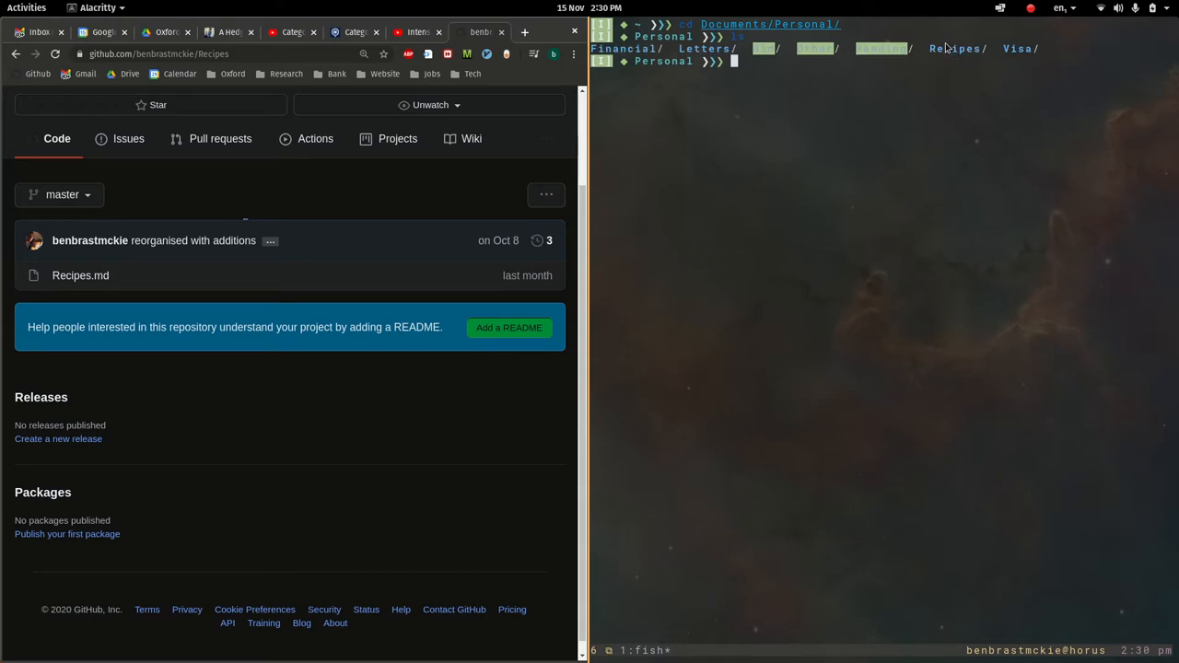
{"action": "mouse_move", "coordinate": [901, 239]}
{"action": "type", "text": "mkdir Test"}
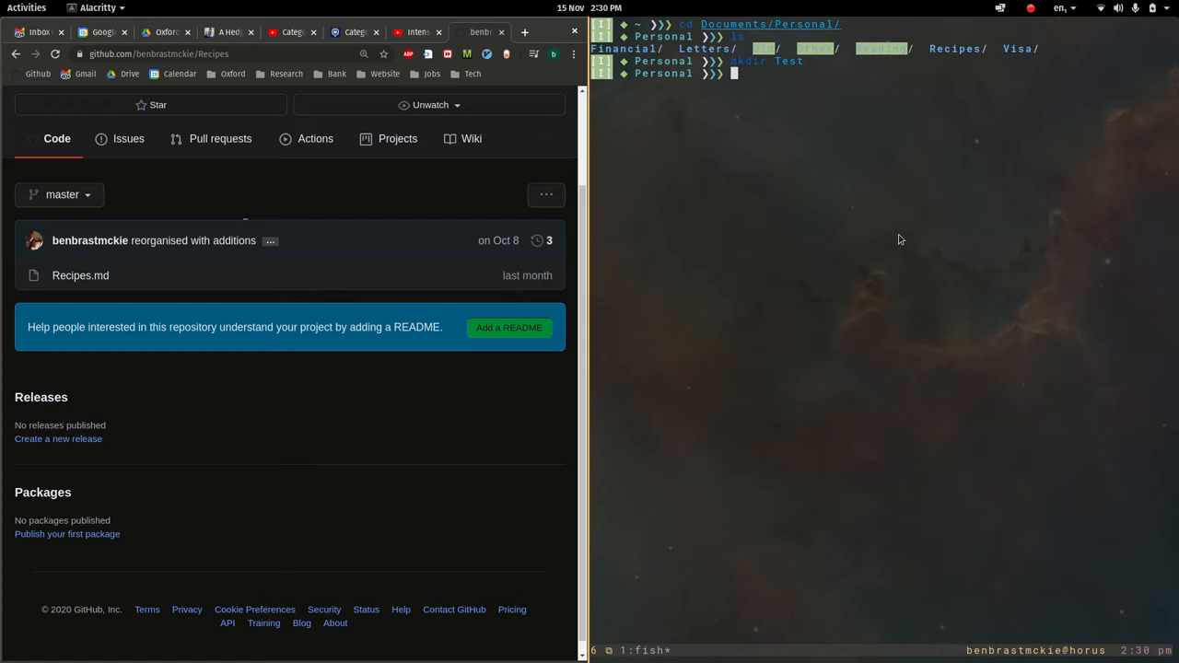
{"action": "type", "text": "cd Test/"}
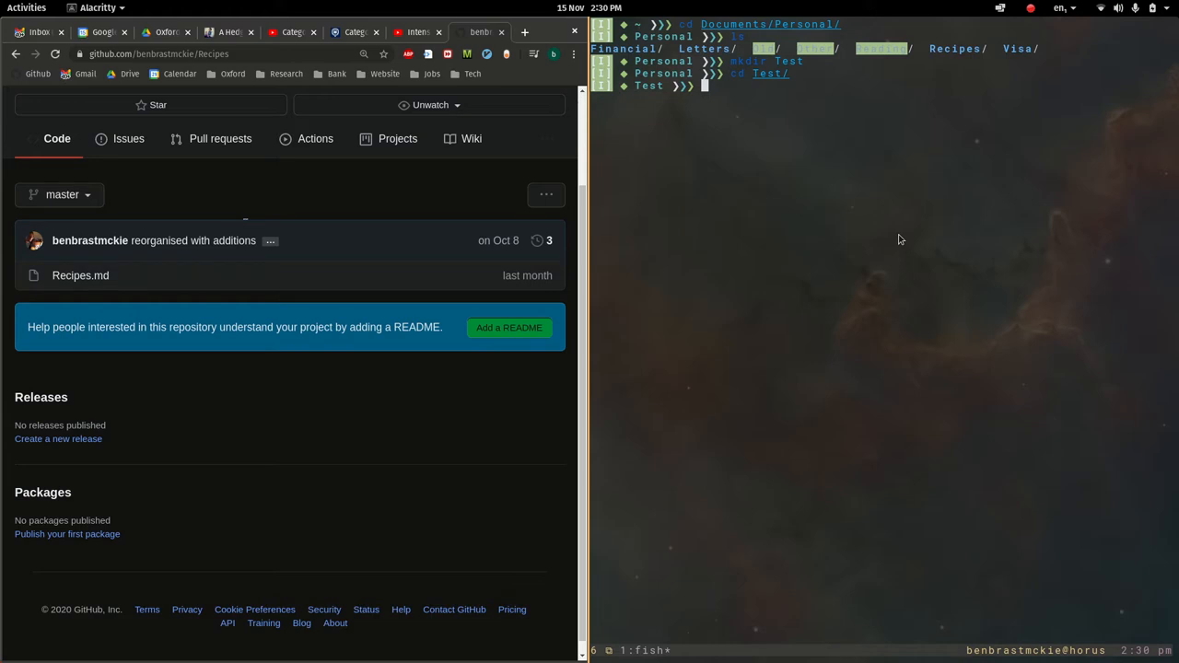
{"action": "type", "text": "vim test55.tex"}
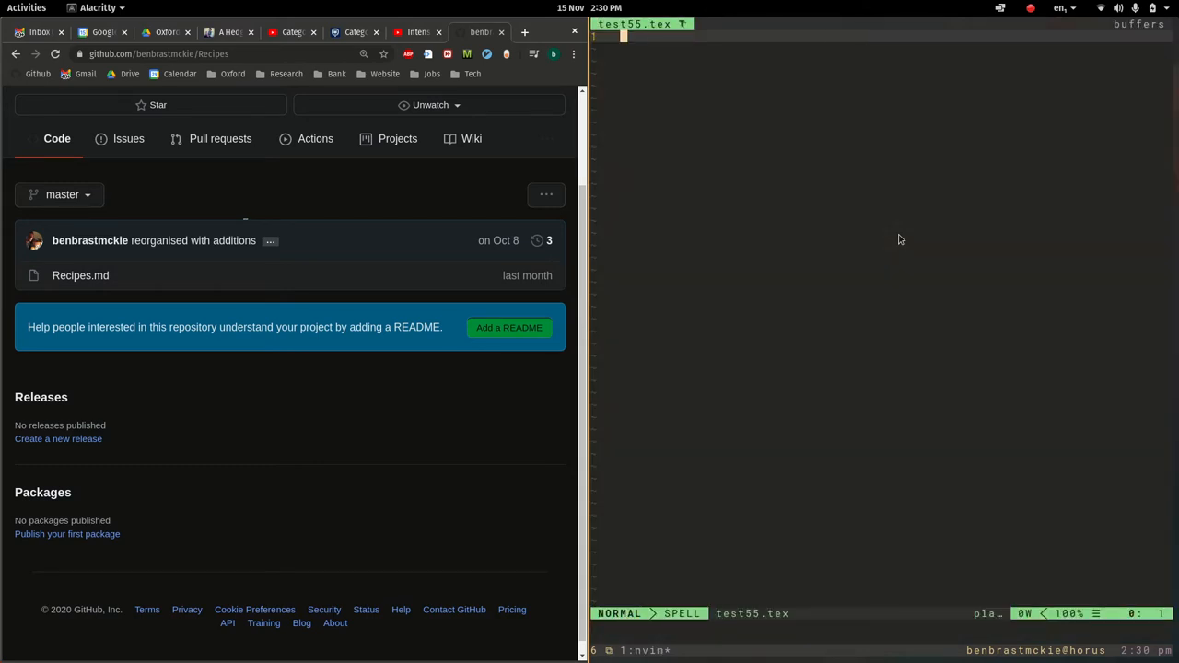
Write a line saying this file exists only on the collaborator's computer, then save and quit
{"action": "type", "text": "This is a file only on"}
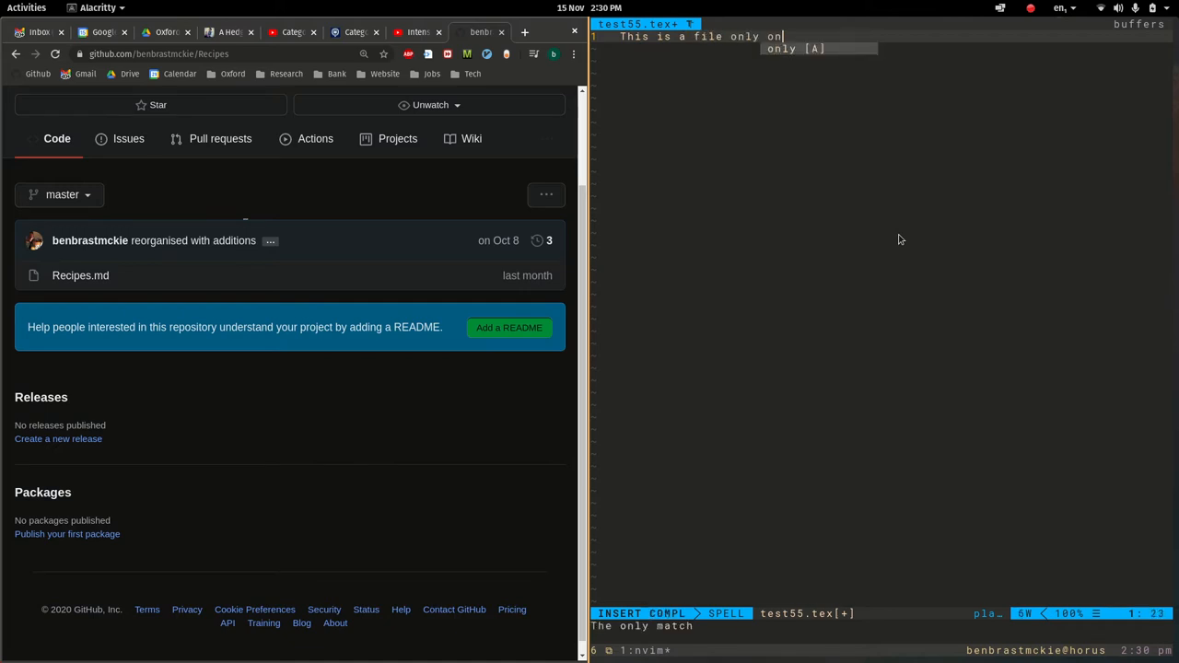
{"action": "key", "text": "space"}
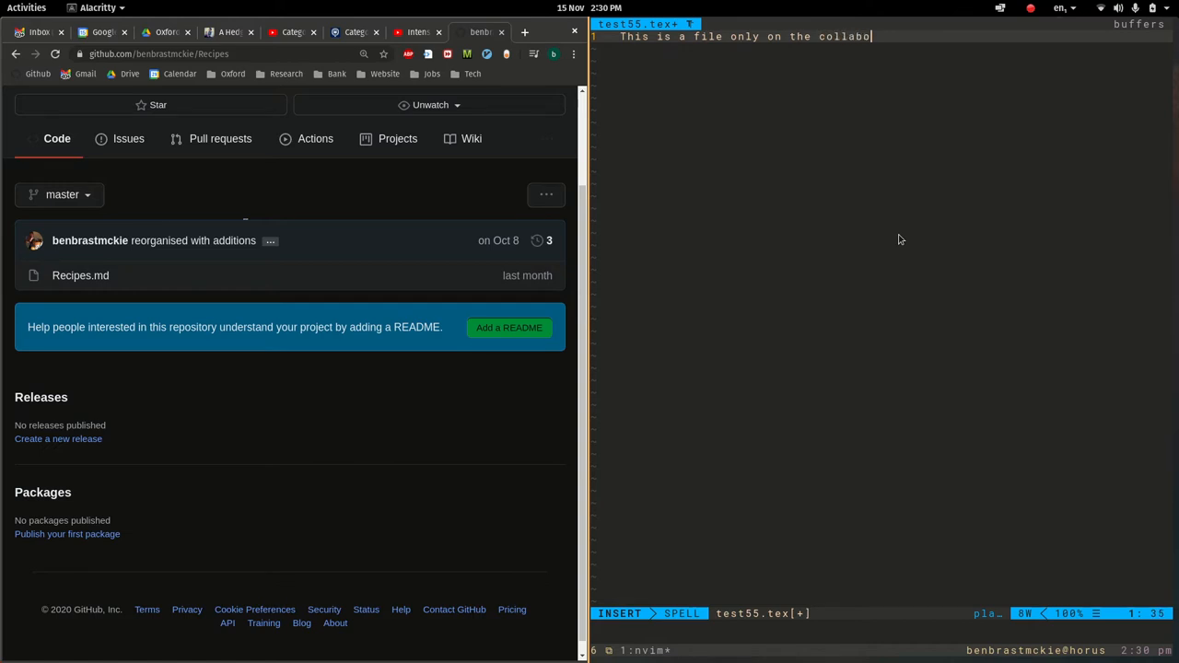
{"action": "type", "text": "rators com"}
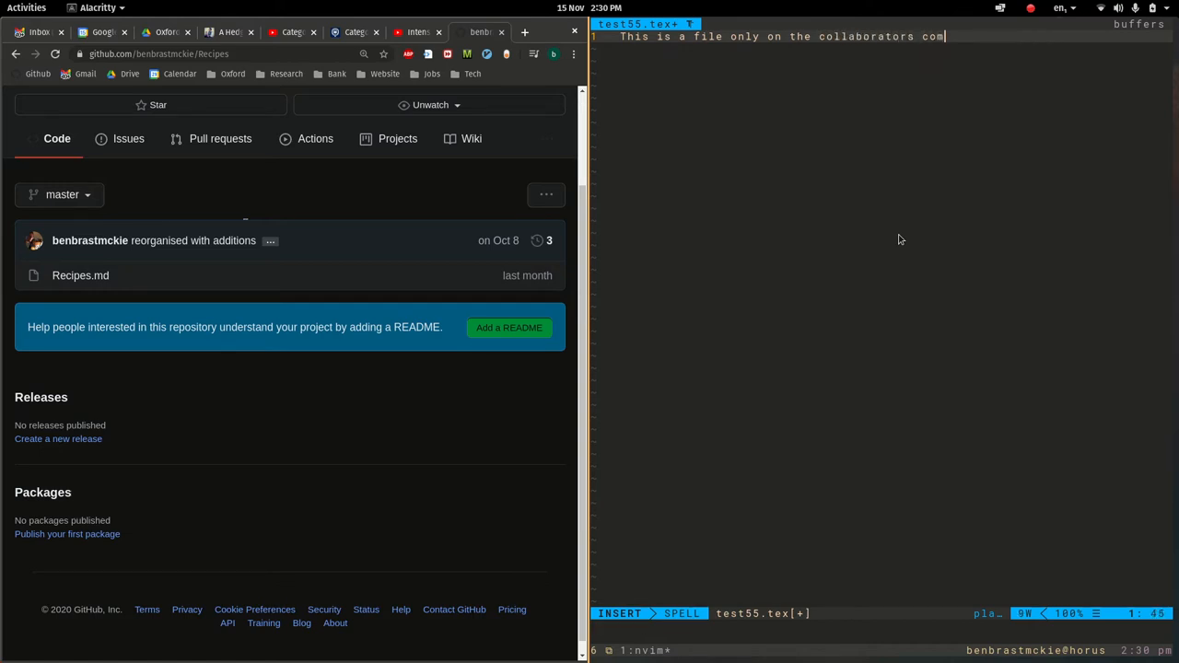
{"action": "key", "text": "Escape"}
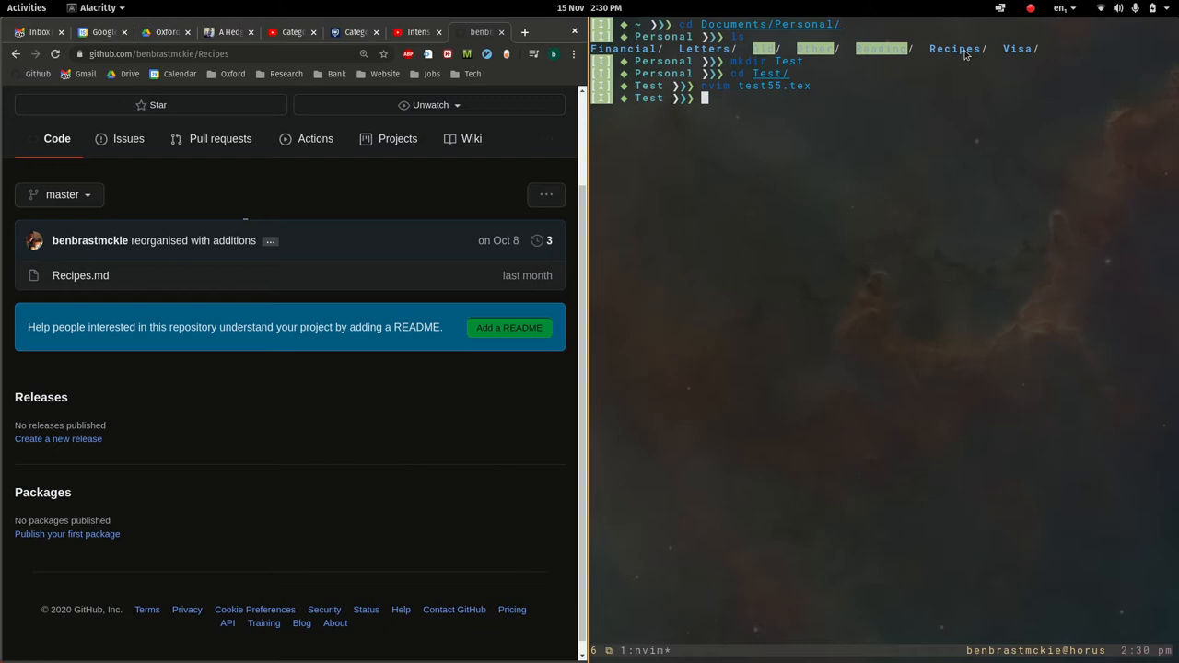
{"action": "mouse_move", "coordinate": [512, 186]}
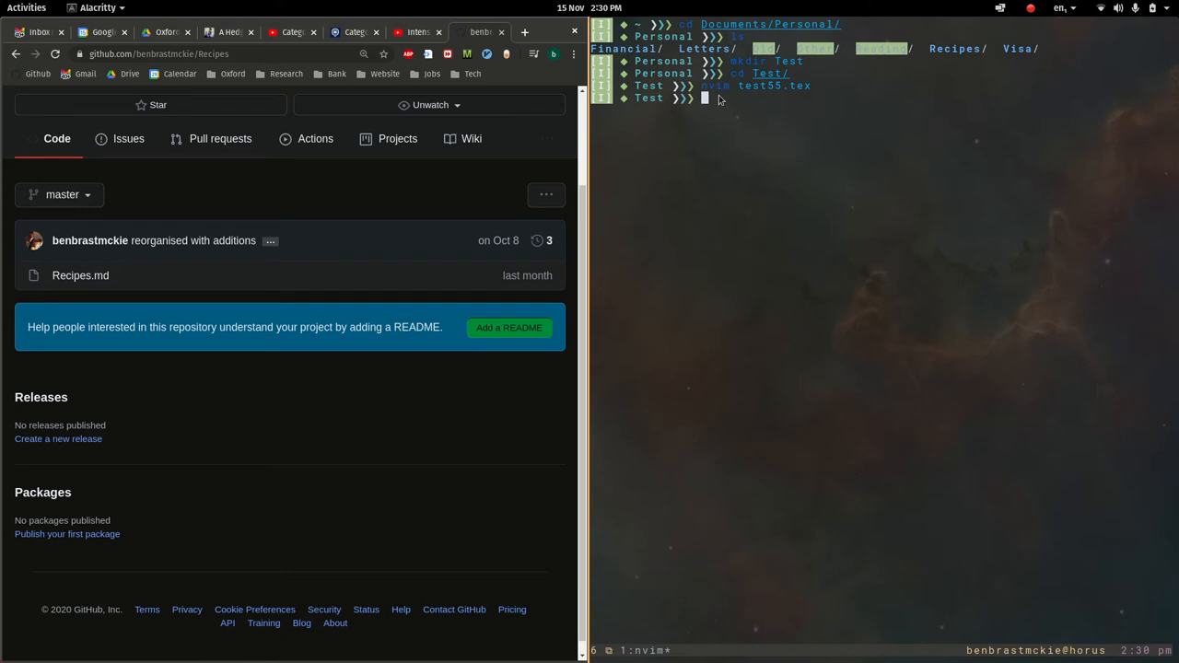
Run git init to create an empty repository on master in Test
{"action": "type", "text": "git init"}
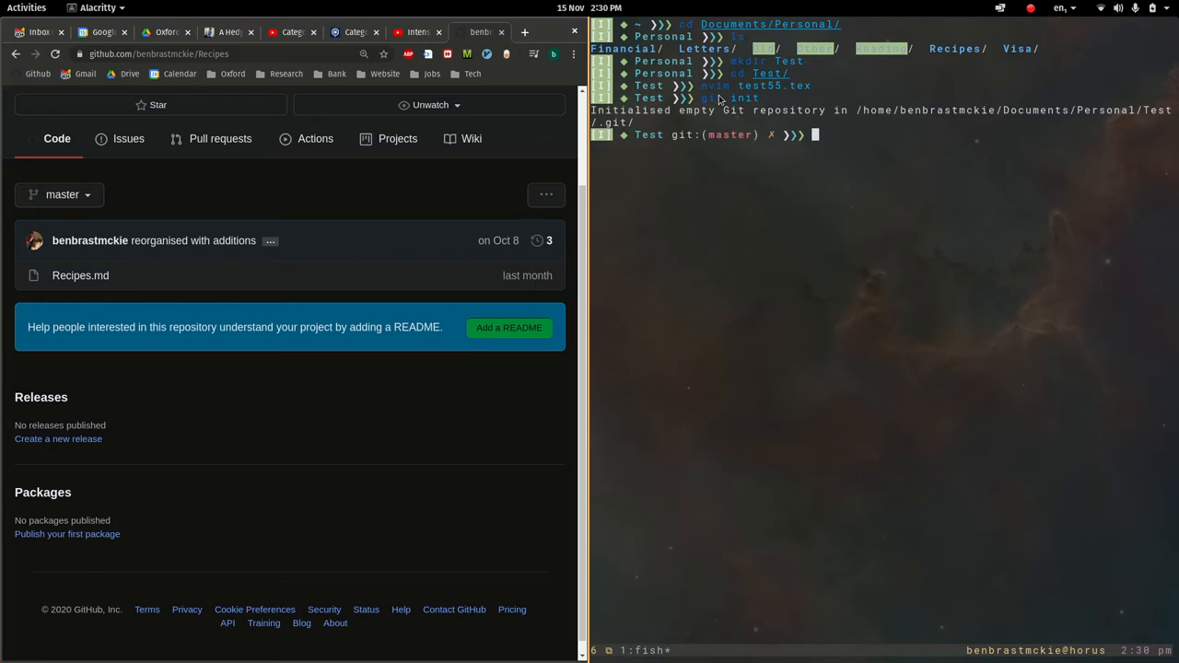
{"action": "mouse_move", "coordinate": [184, 460]}
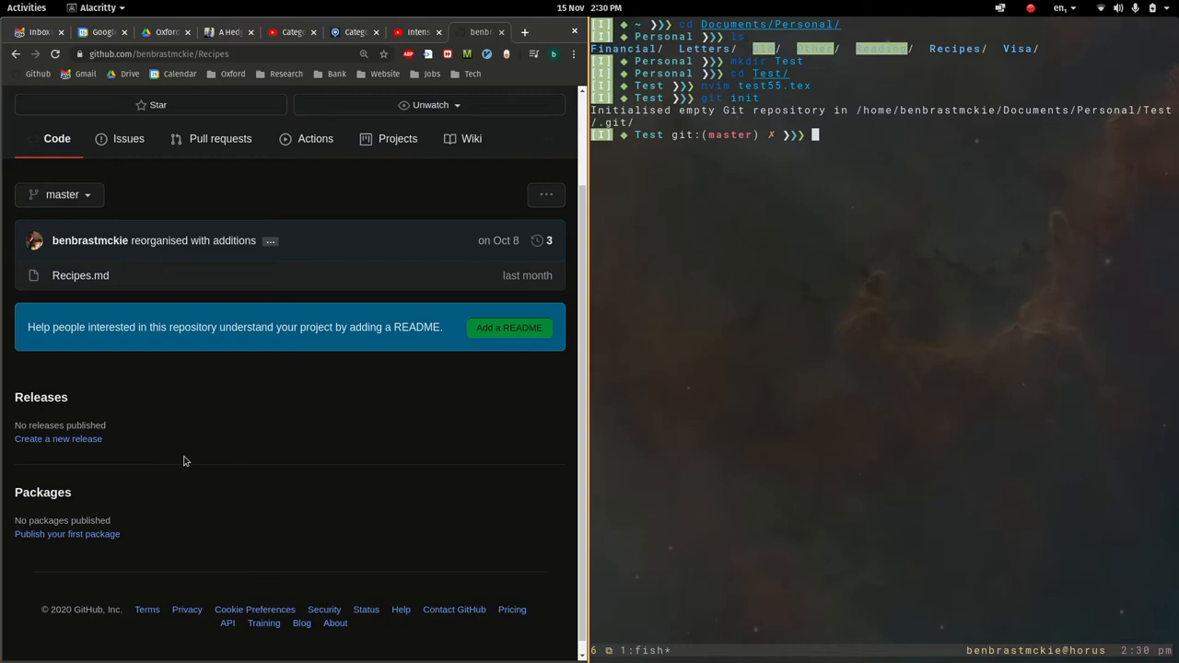
{"action": "left_click", "coordinate": [545, 309]}
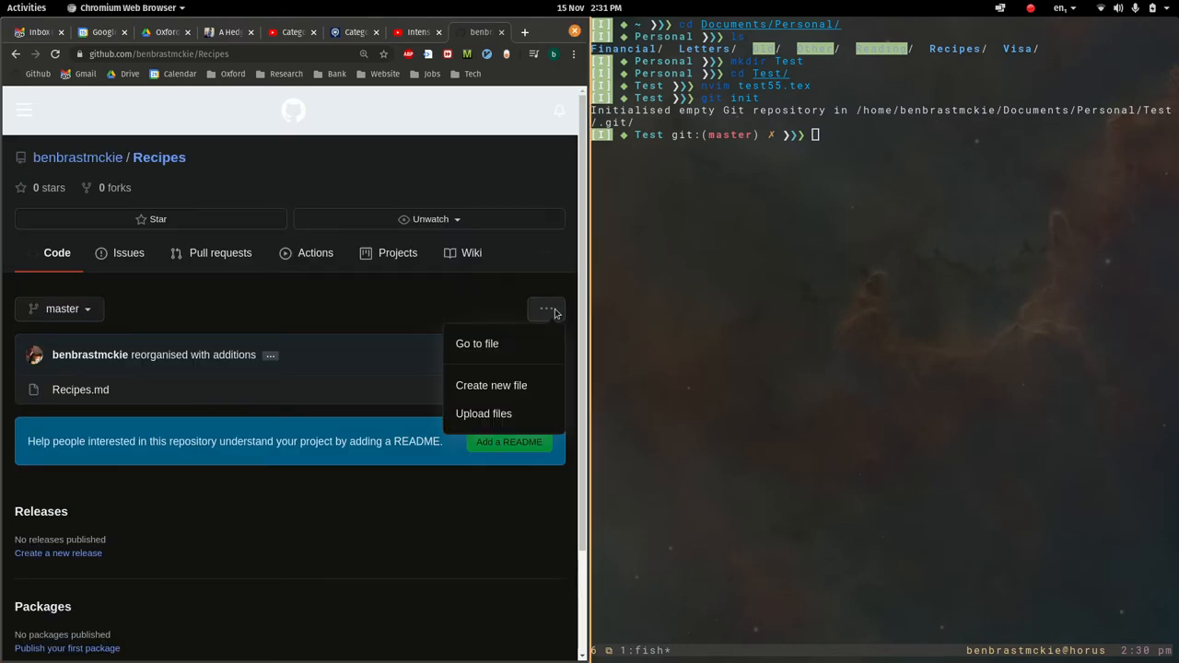
{"action": "left_click", "coordinate": [337, 342]}
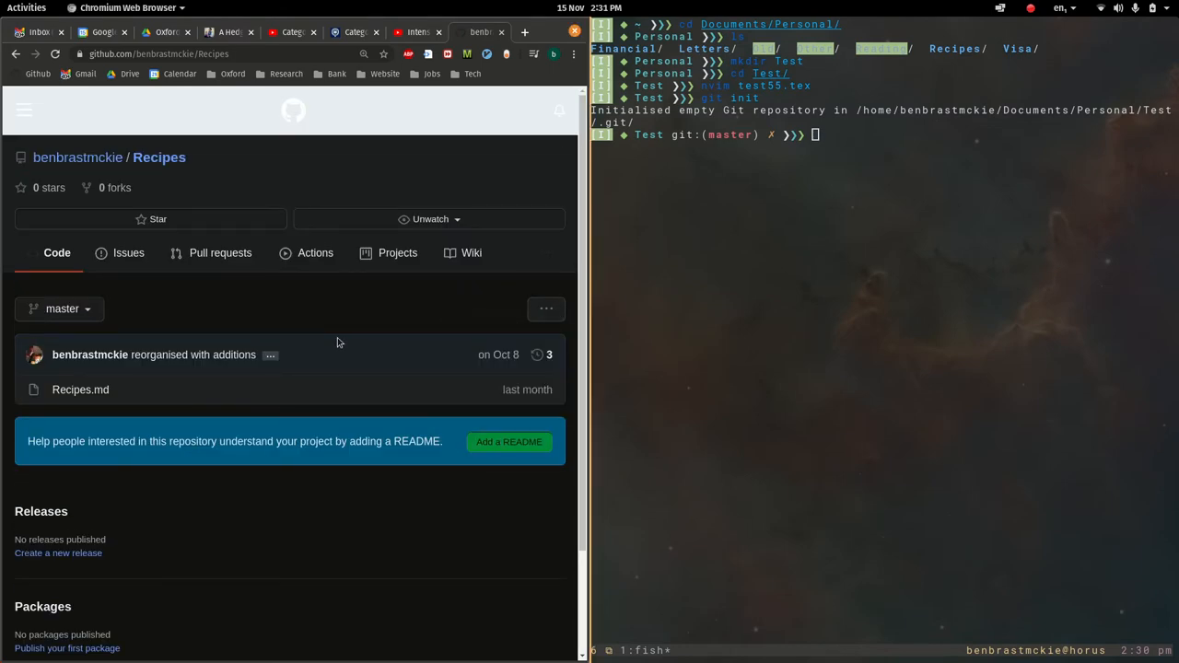
{"action": "left_click", "coordinate": [775, 249]}
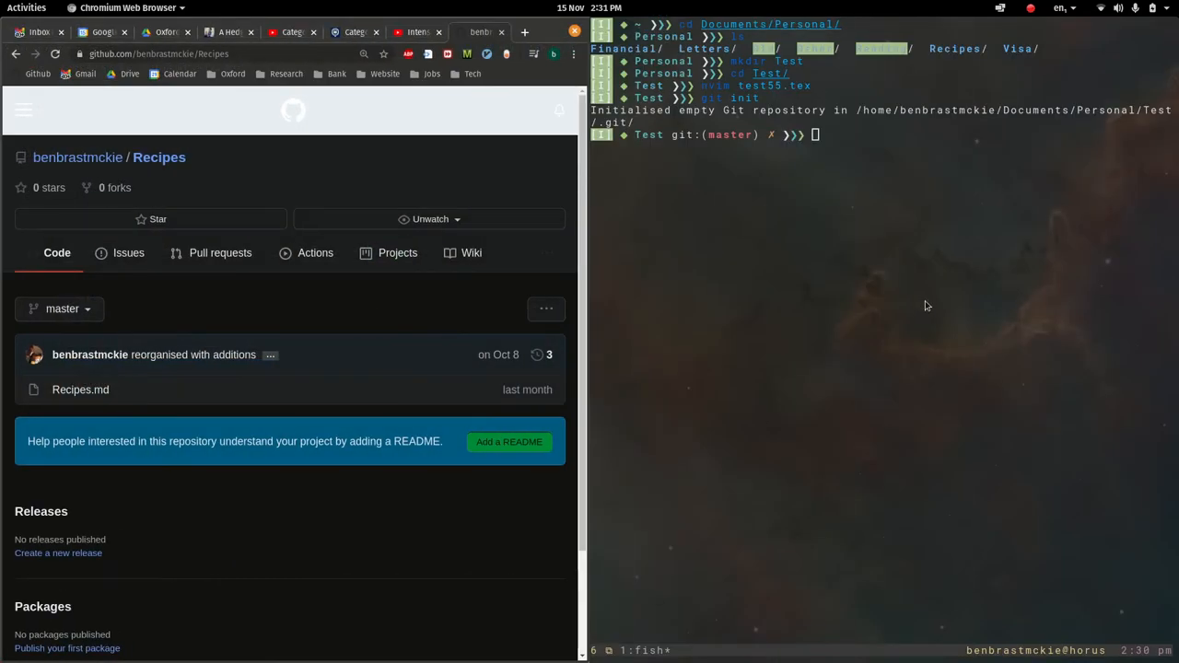
Verify the origin fetch and push remotes for Recipes, then start pulling origin master
{"action": "type", "text": "git remote --v"}
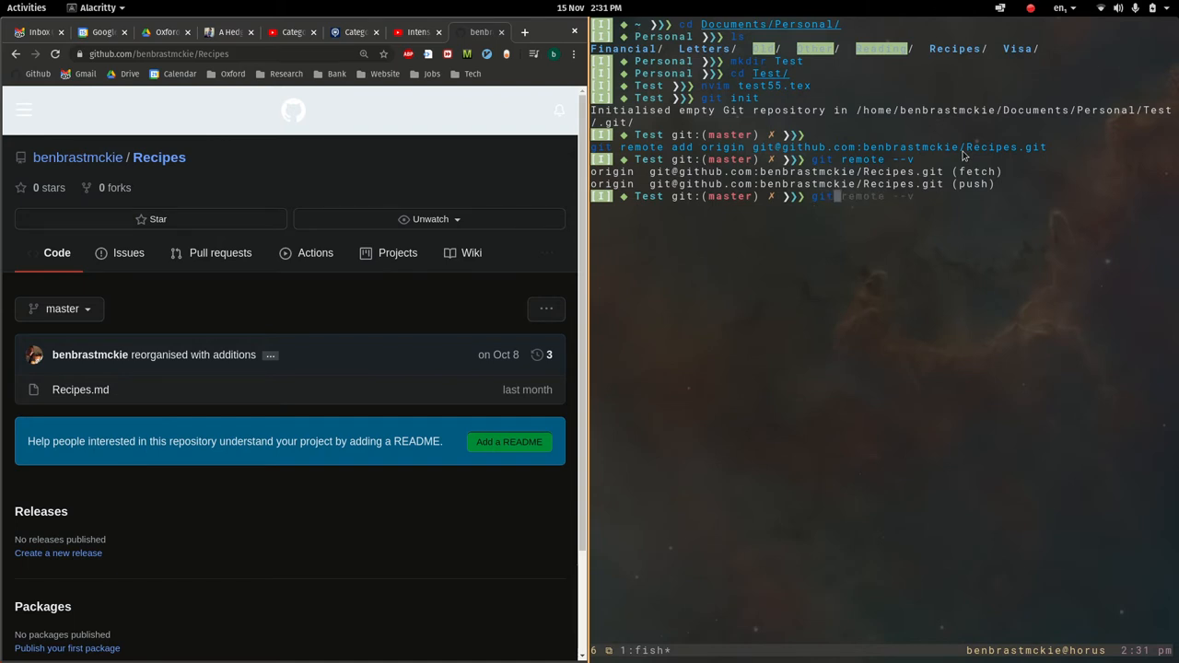
{"action": "type", "text": "git pull origin master"}
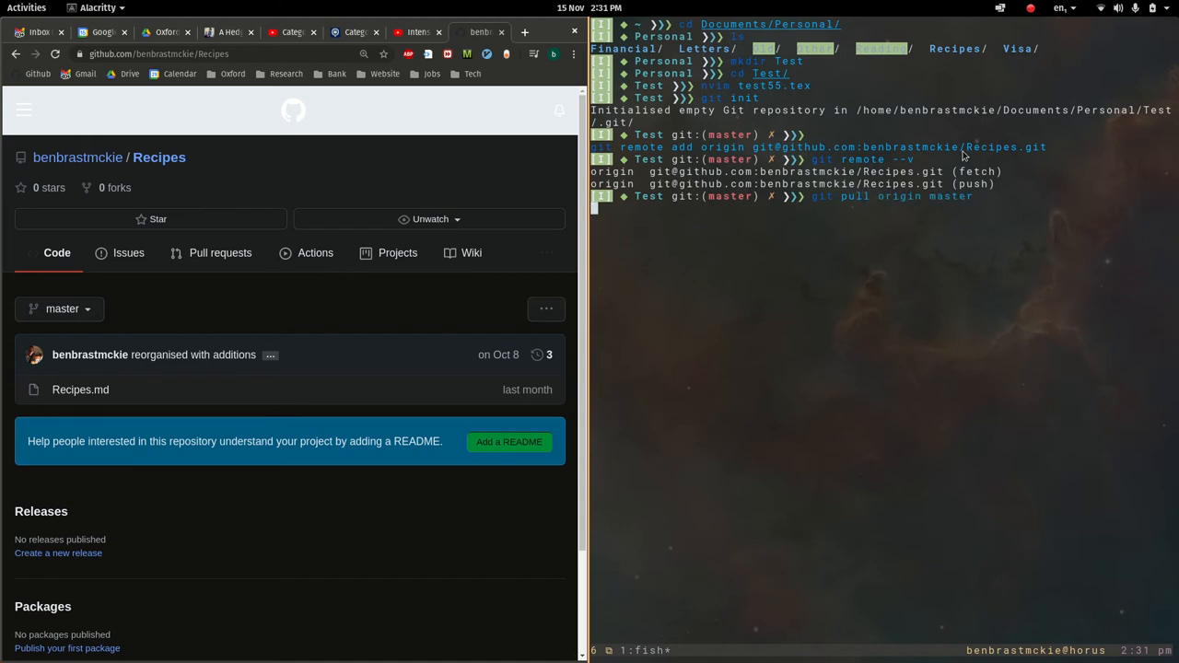
Pull origin master into Test and list Recipes.md alongside test55.tex
{"action": "key", "text": "Return"}
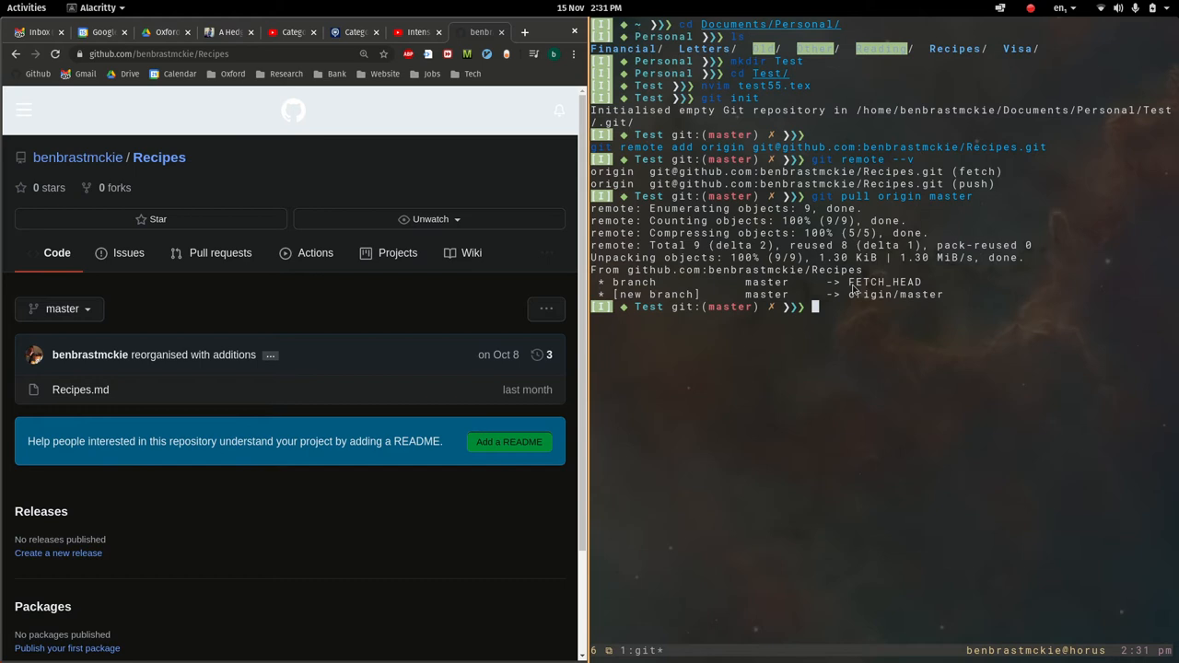
{"action": "type", "text": "ls"}
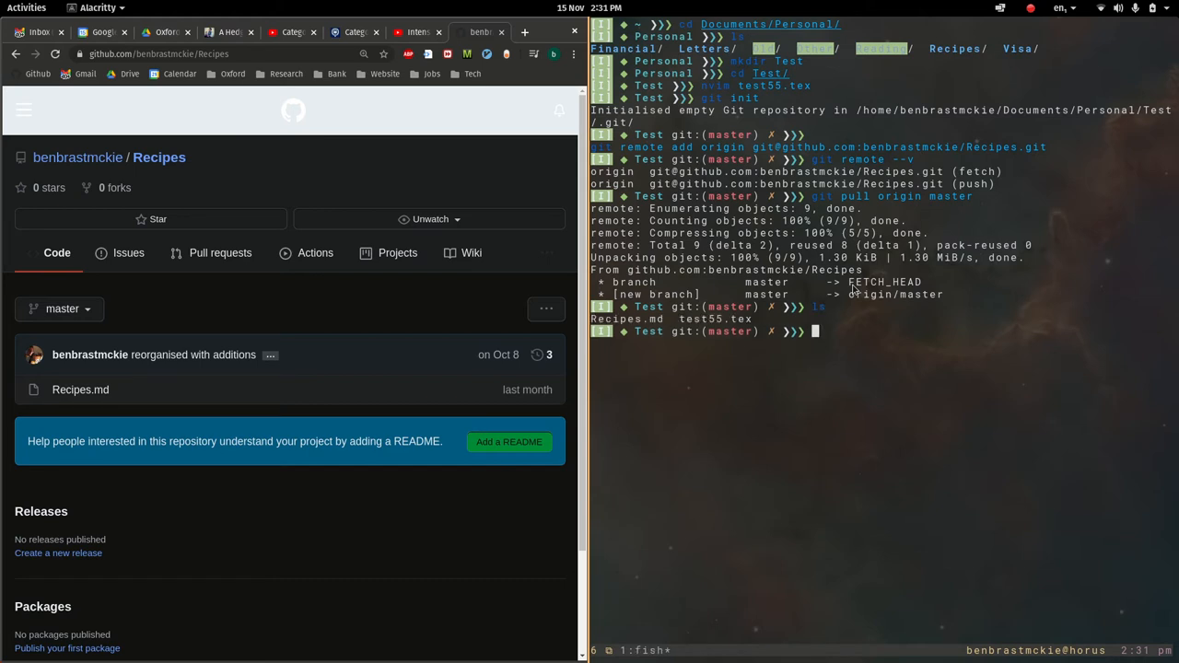
{"action": "mouse_move", "coordinate": [707, 327]}
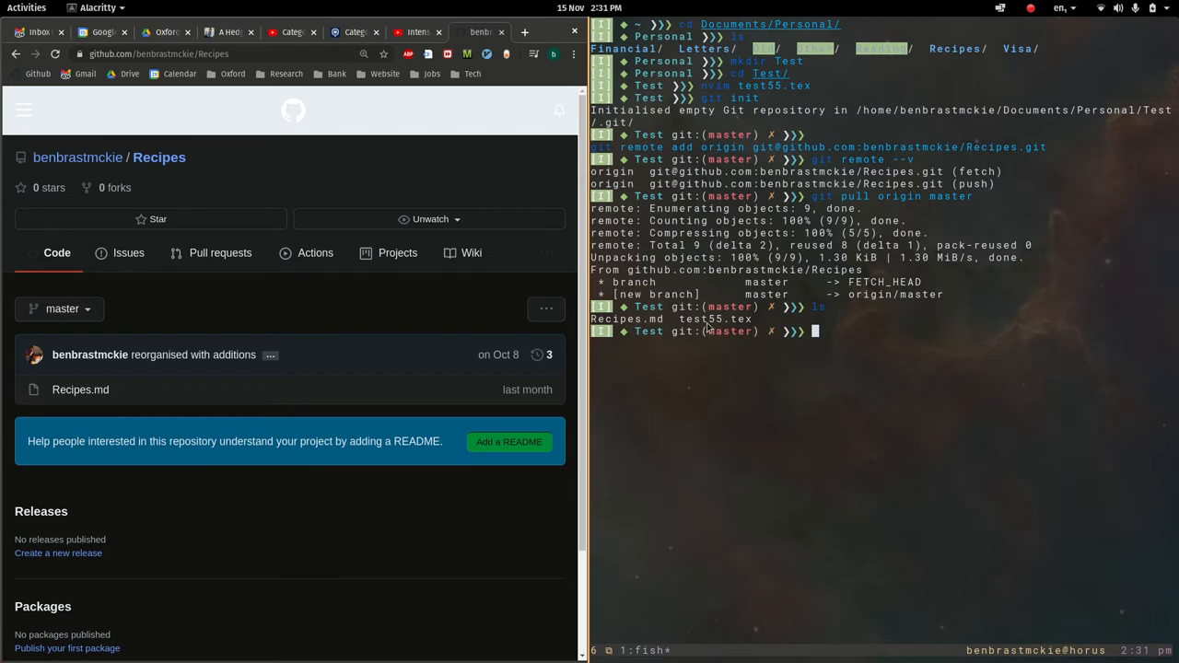
{"action": "mouse_move", "coordinate": [744, 329]}
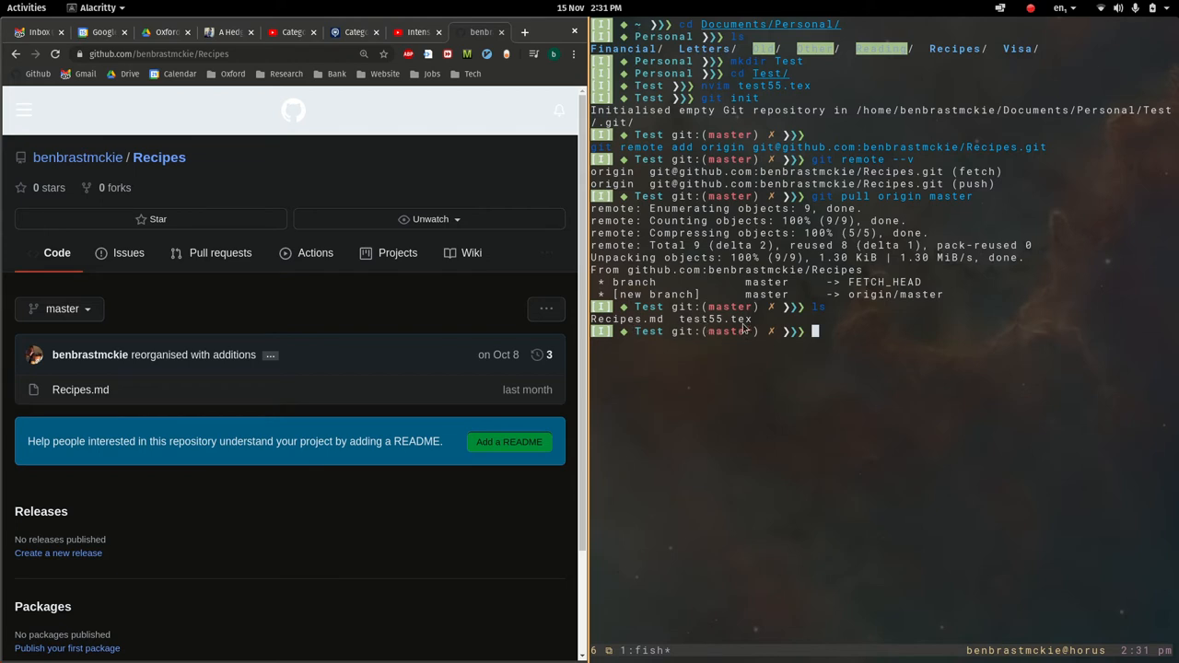
{"action": "mouse_move", "coordinate": [792, 474]}
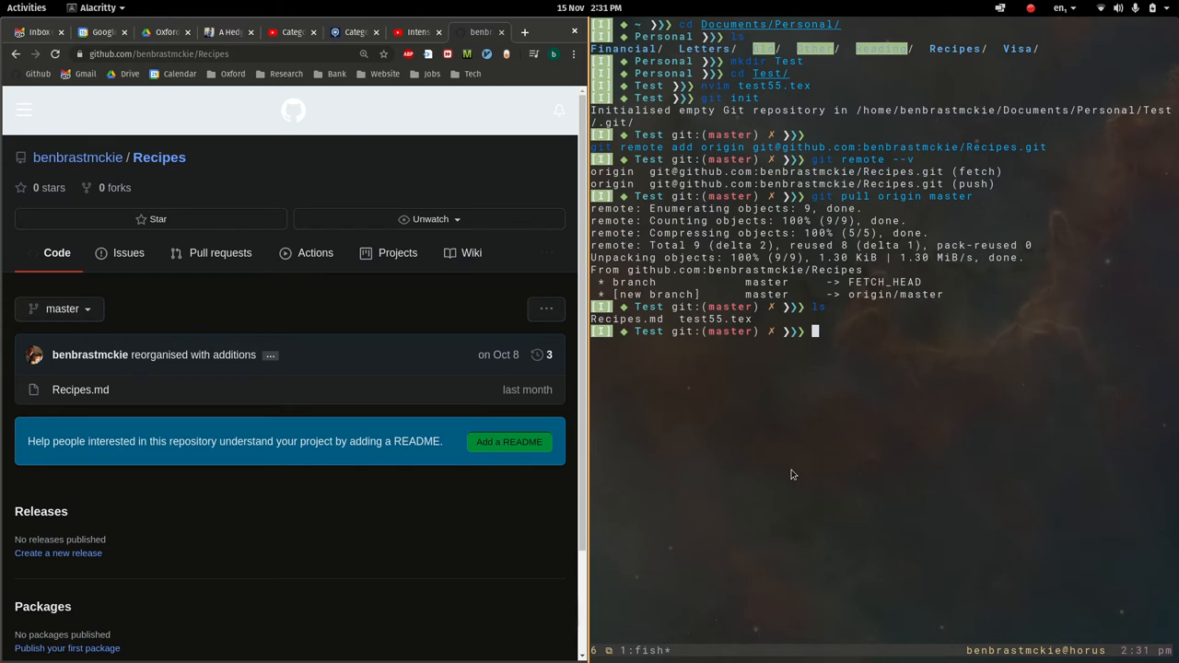
Launch lazygit on Test, showing untracked test55.tex and three pulled commits
{"action": "type", "text": "lazygit"}
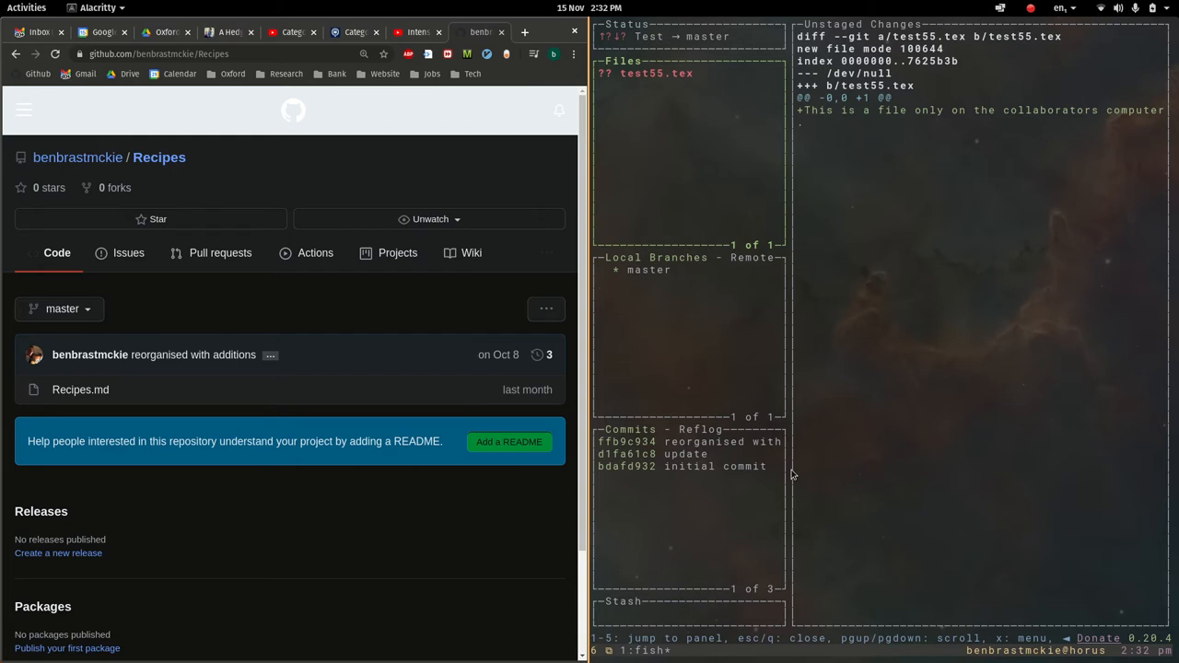
{"action": "mouse_move", "coordinate": [634, 111]}
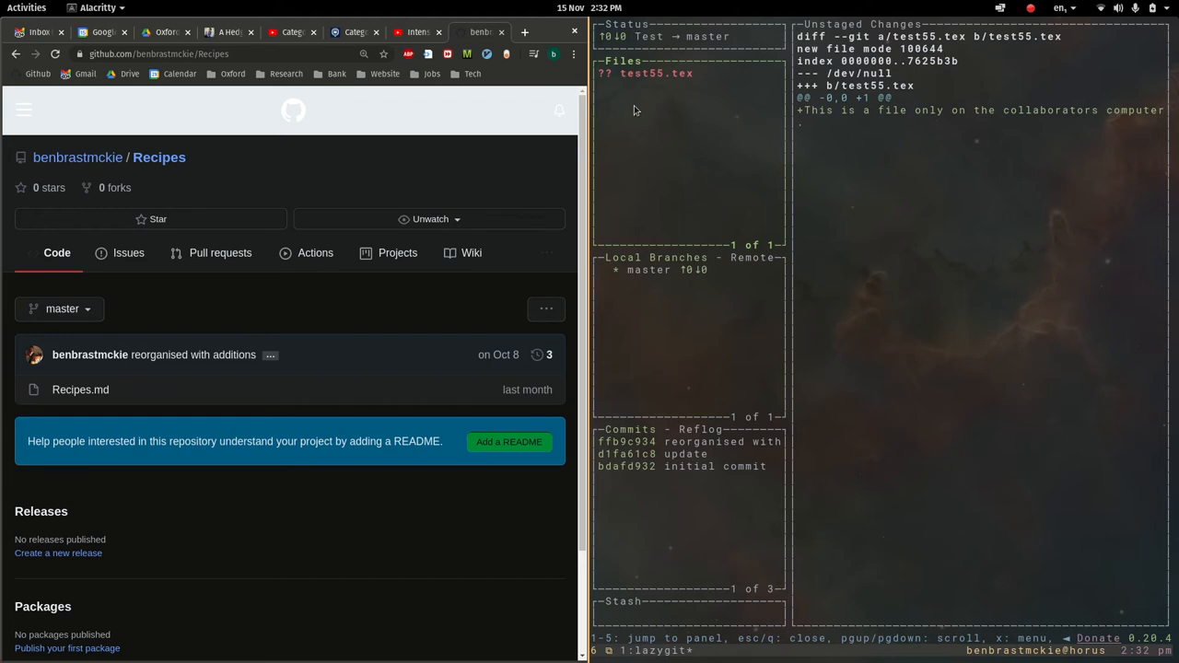
{"action": "mouse_move", "coordinate": [677, 293]}
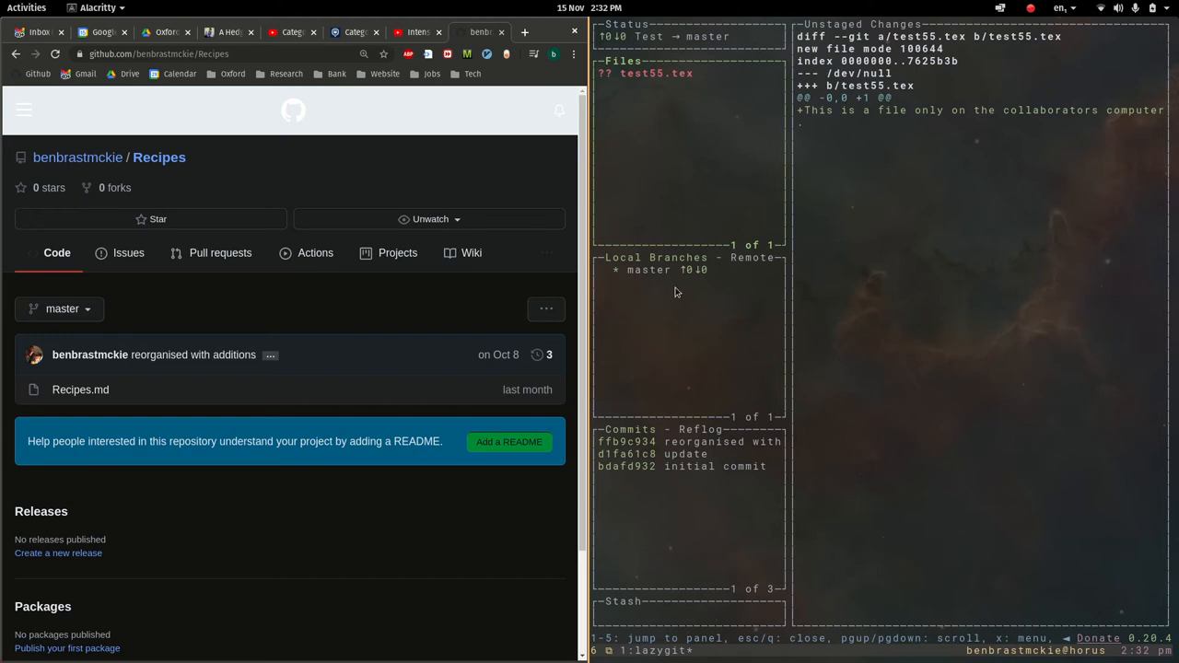
{"action": "mouse_move", "coordinate": [705, 138]}
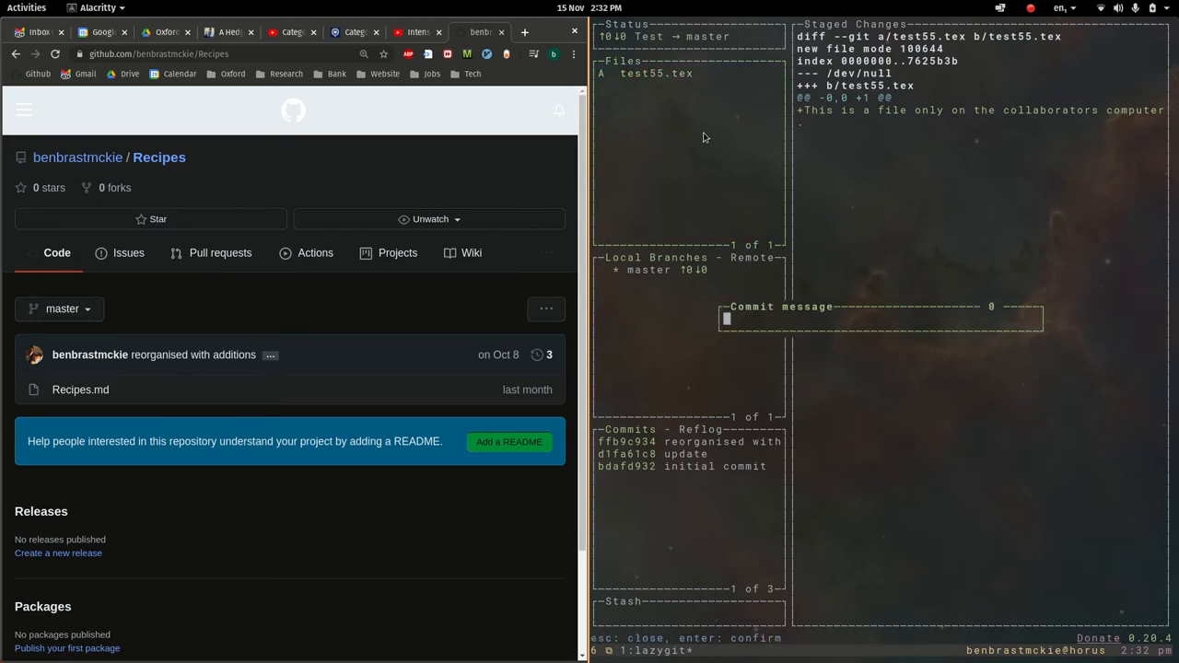
Commit test55.tex with message 'added file' and push it to GitHub Recipes
{"action": "type", "text": "added"}
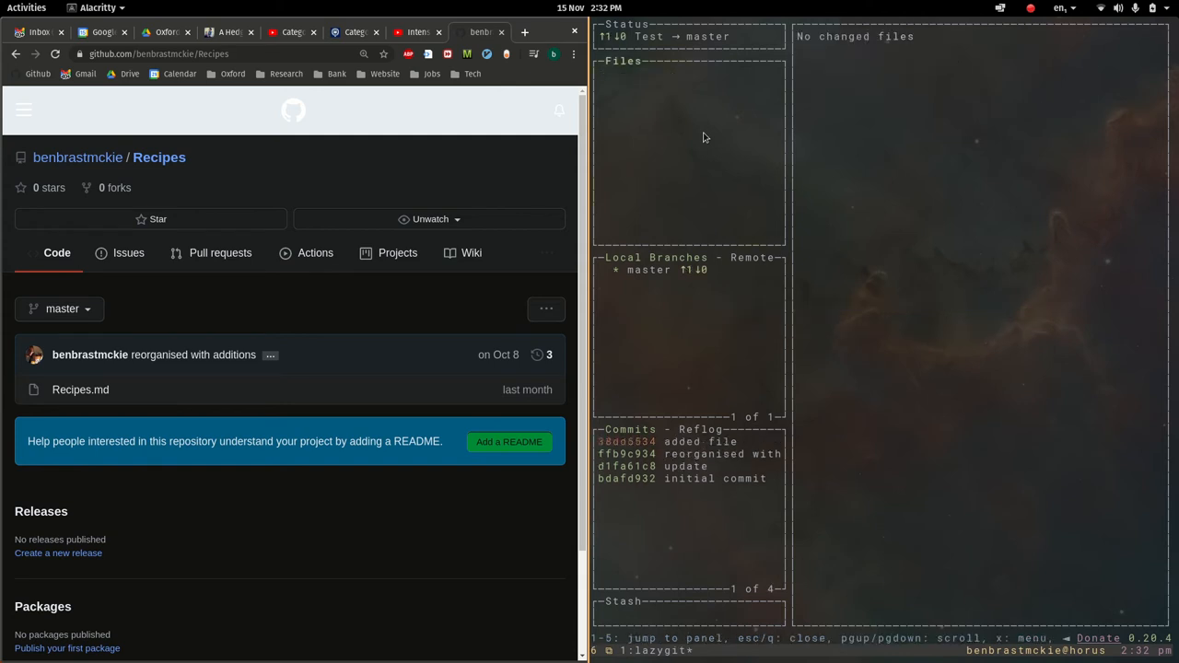
{"action": "mouse_move", "coordinate": [686, 279]}
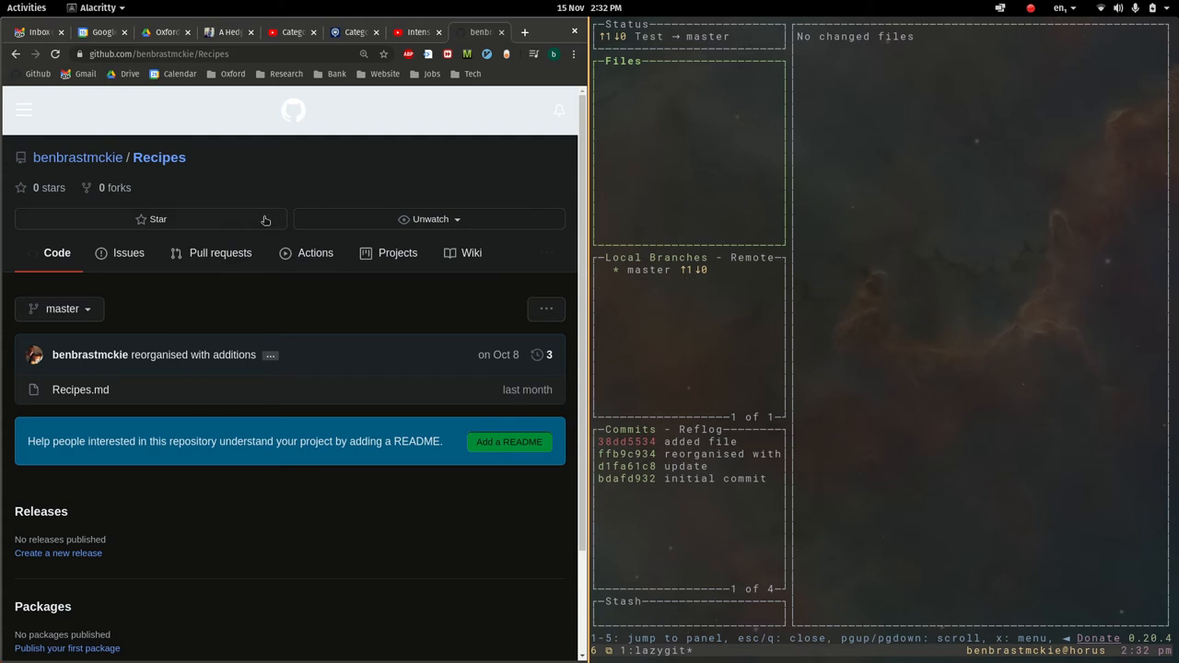
{"action": "mouse_move", "coordinate": [639, 316]}
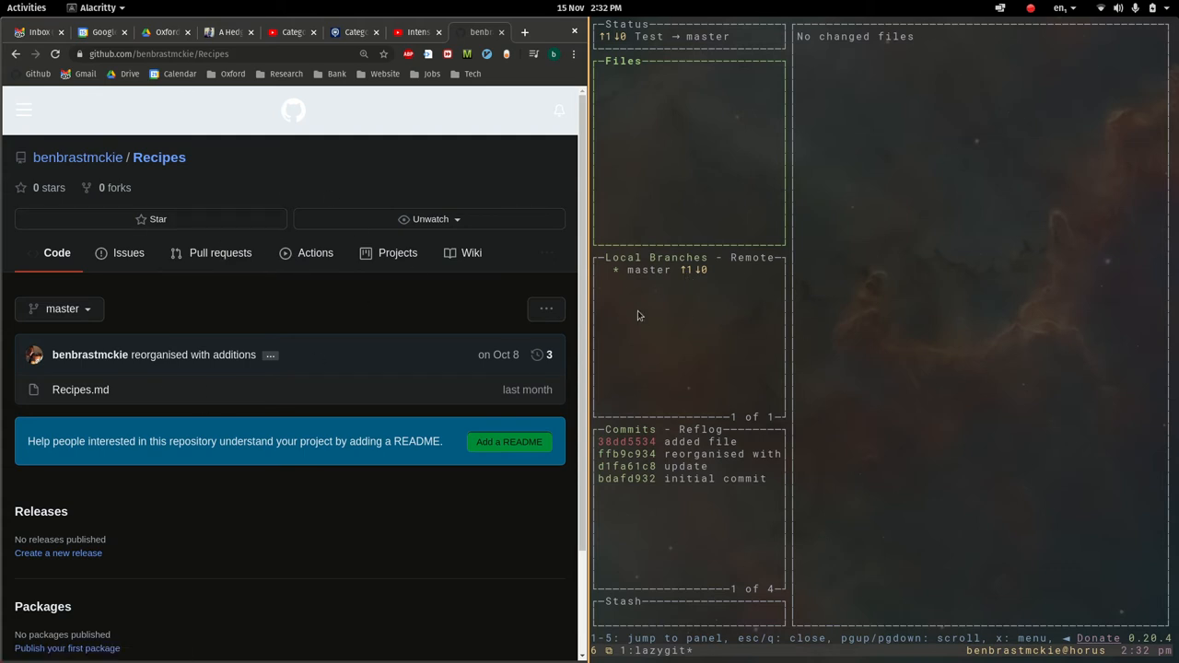
{"action": "key", "text": "P"}
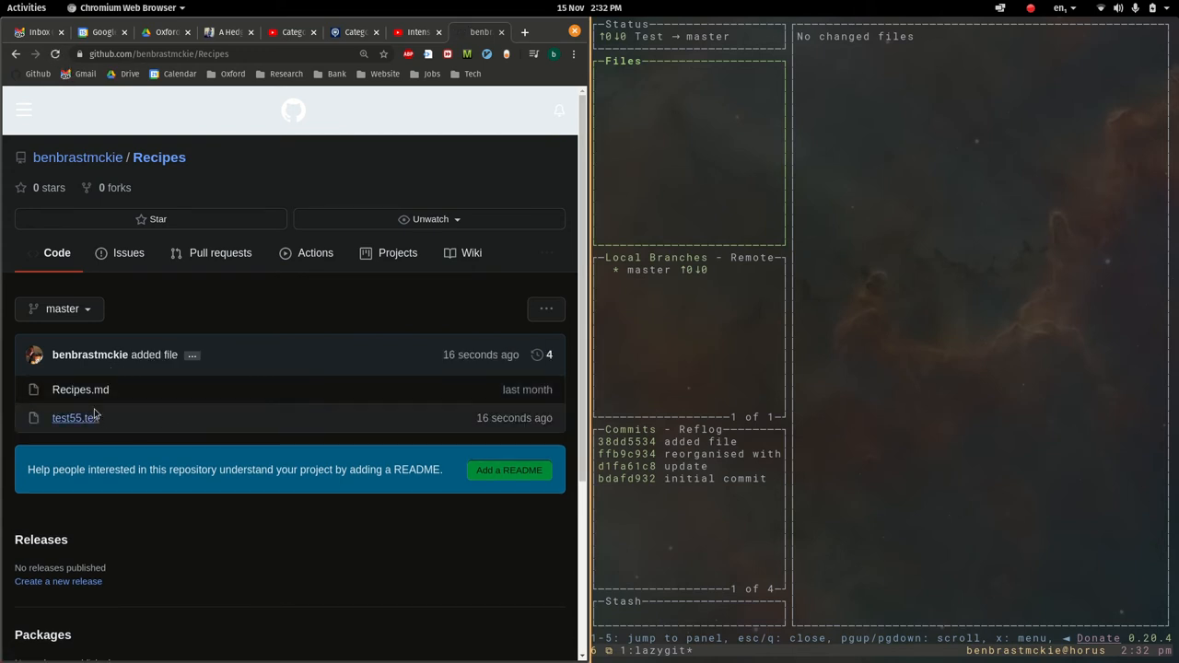
{"action": "mouse_move", "coordinate": [75, 417]}
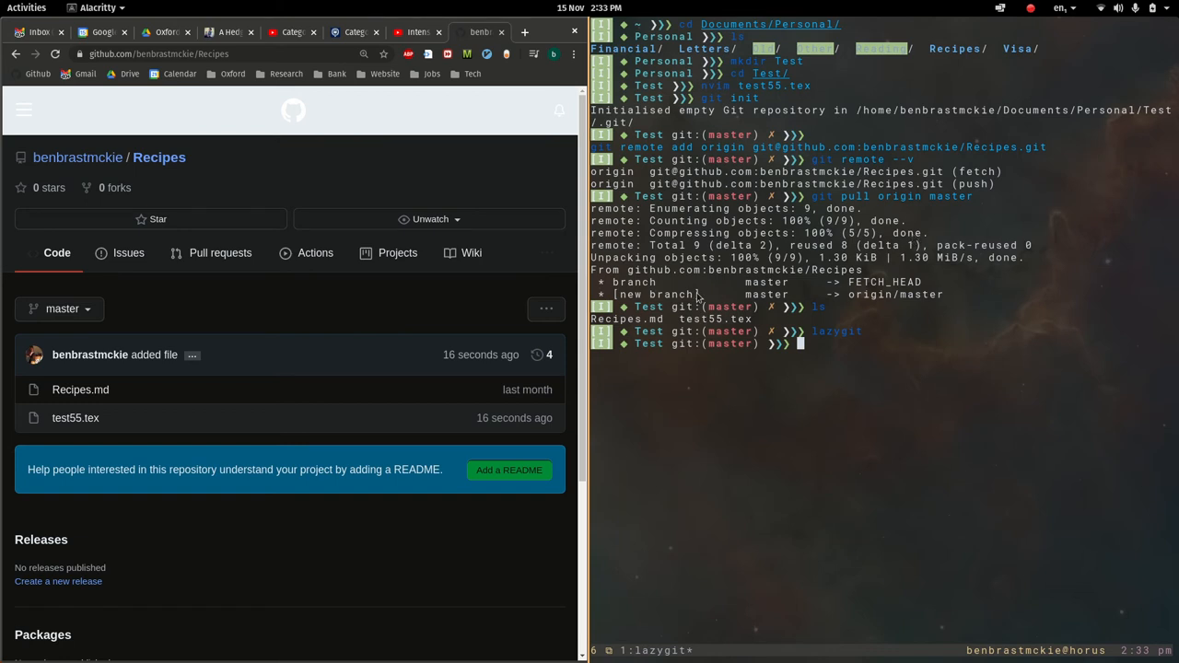
{"action": "mouse_move", "coordinate": [776, 438]}
{"action": "type", "text": "../"}
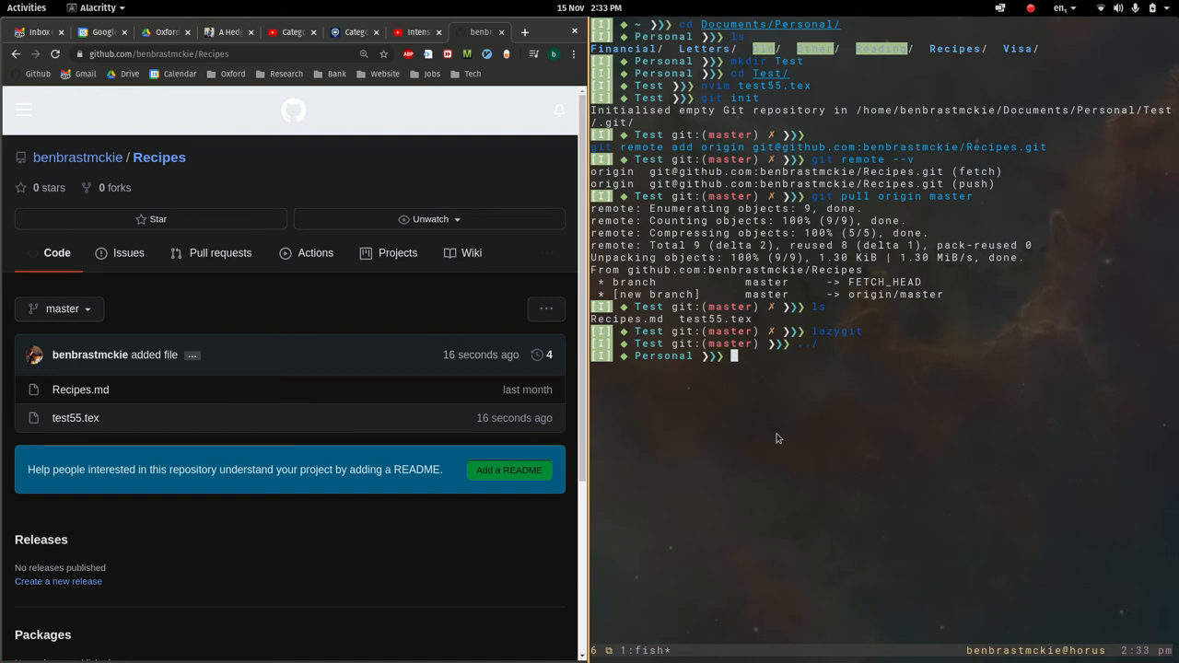
Change directories after leaving lazygit and open test55.tex in Neovim
{"action": "type", "text": "cd Test/"}
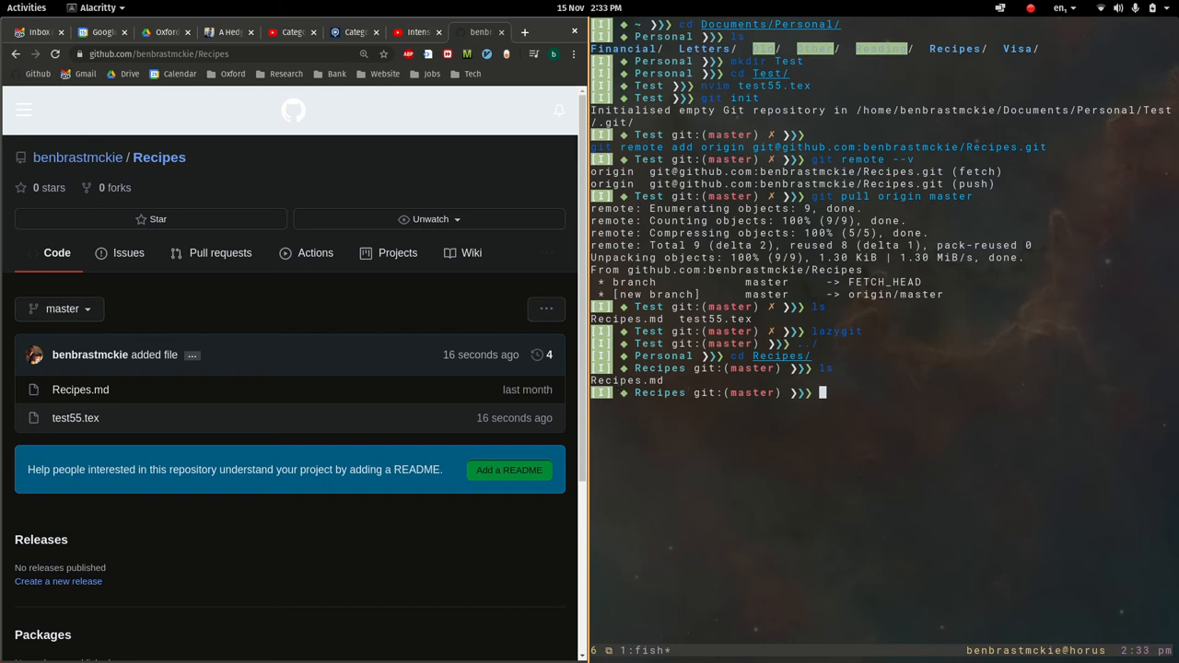
{"action": "type", "text": "nvim test55.tex"}
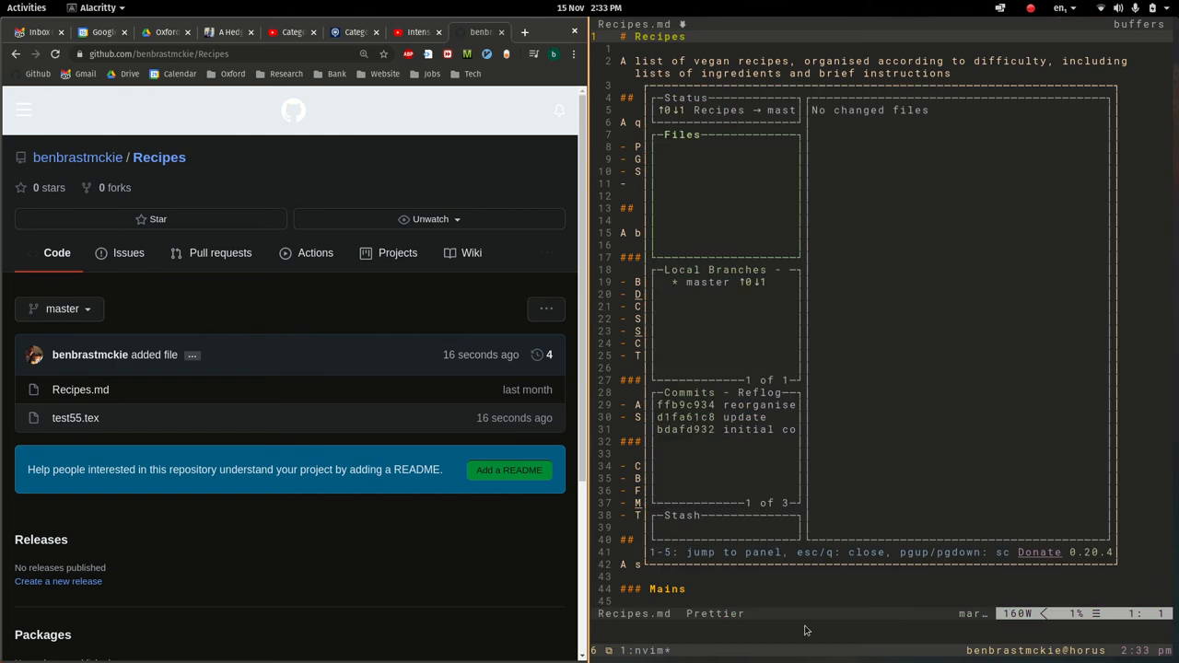
{"action": "mouse_move", "coordinate": [760, 293]}
{"action": "type", "text": "ls"}
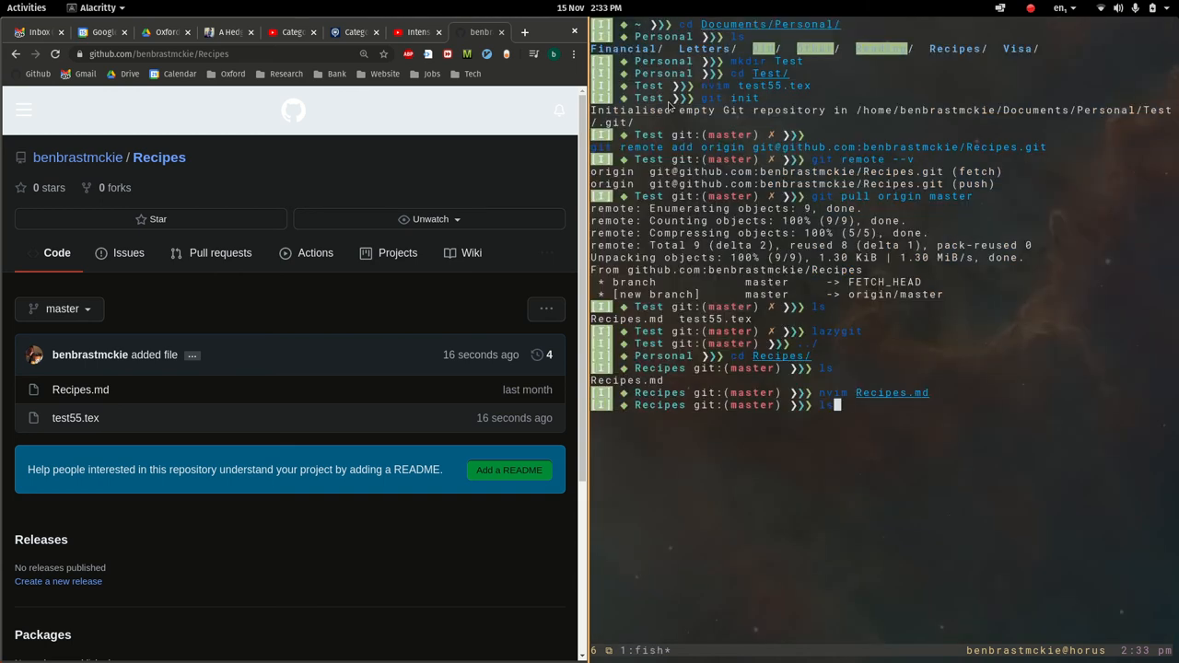
List the Recipes folder, showing the pulled test55.tex next to Recipes.md
{"action": "key", "text": "Return"}
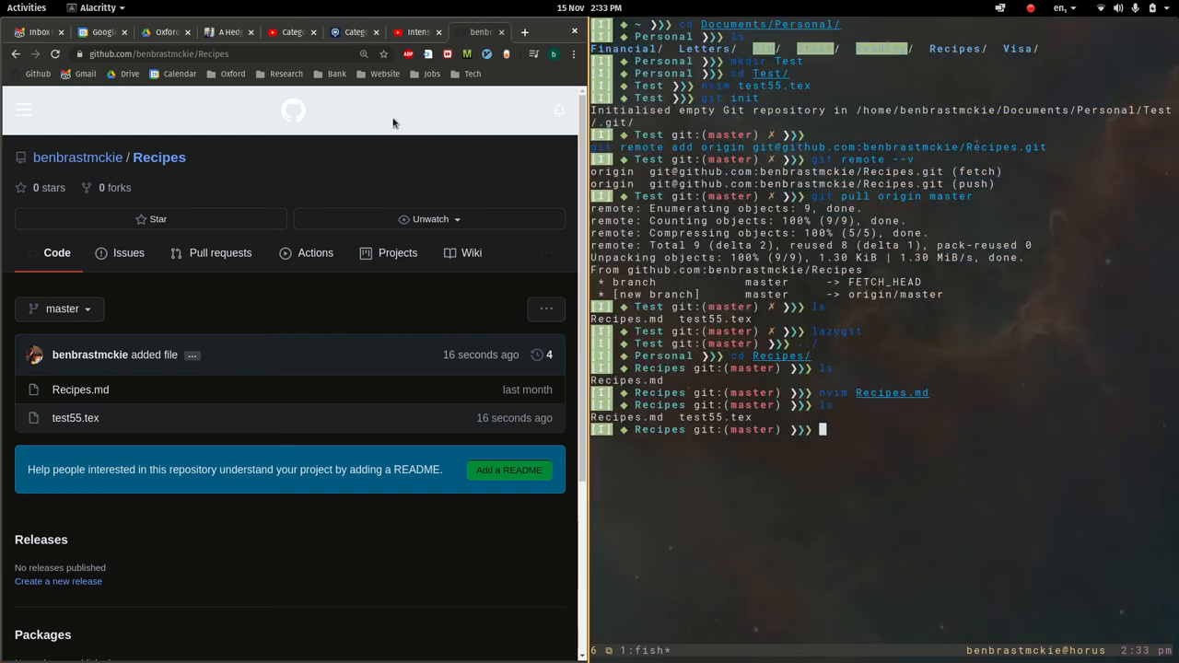
{"action": "mouse_move", "coordinate": [670, 373]}
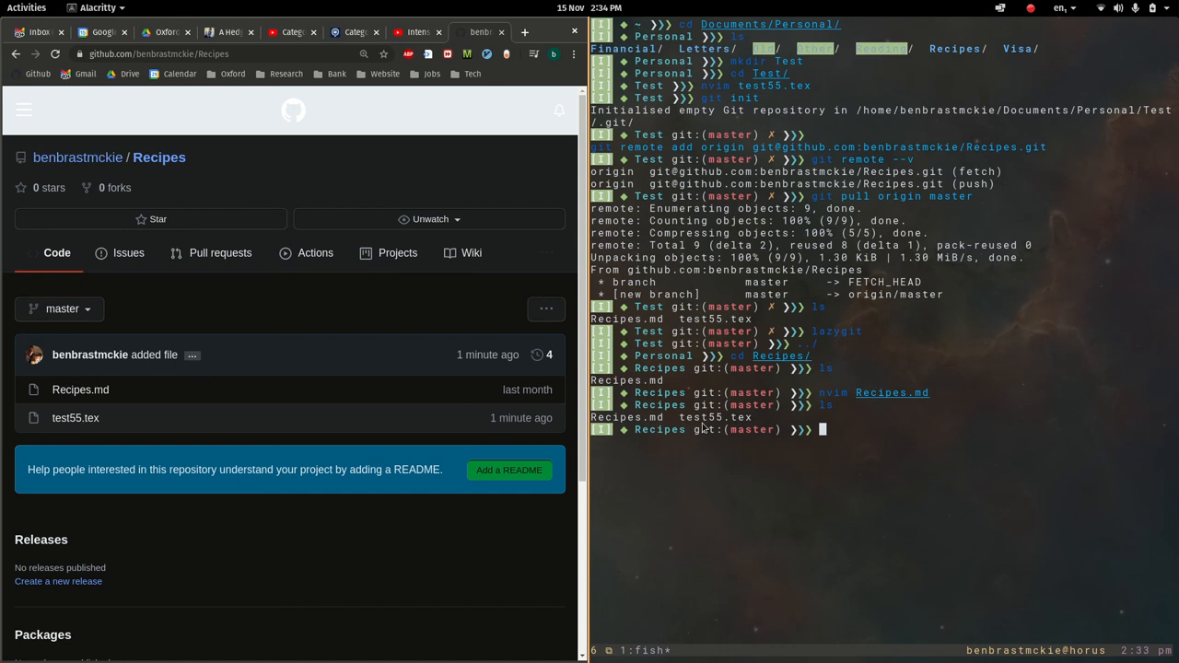
{"action": "mouse_move", "coordinate": [1047, 162]}
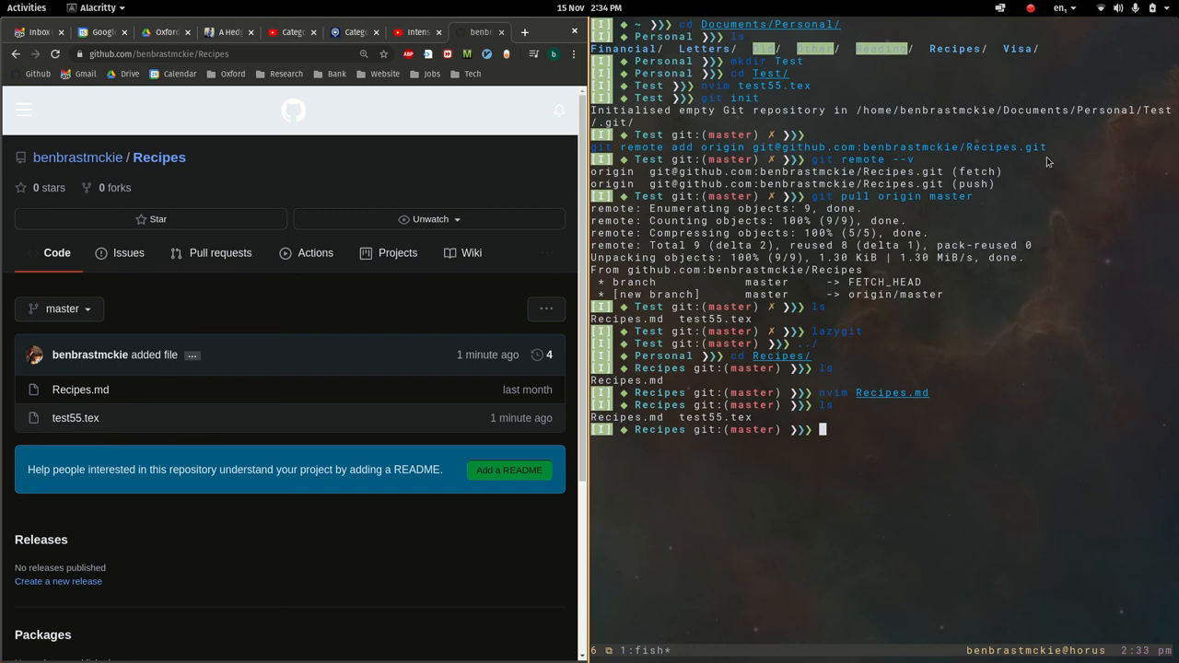
{"action": "mouse_move", "coordinate": [877, 251]}
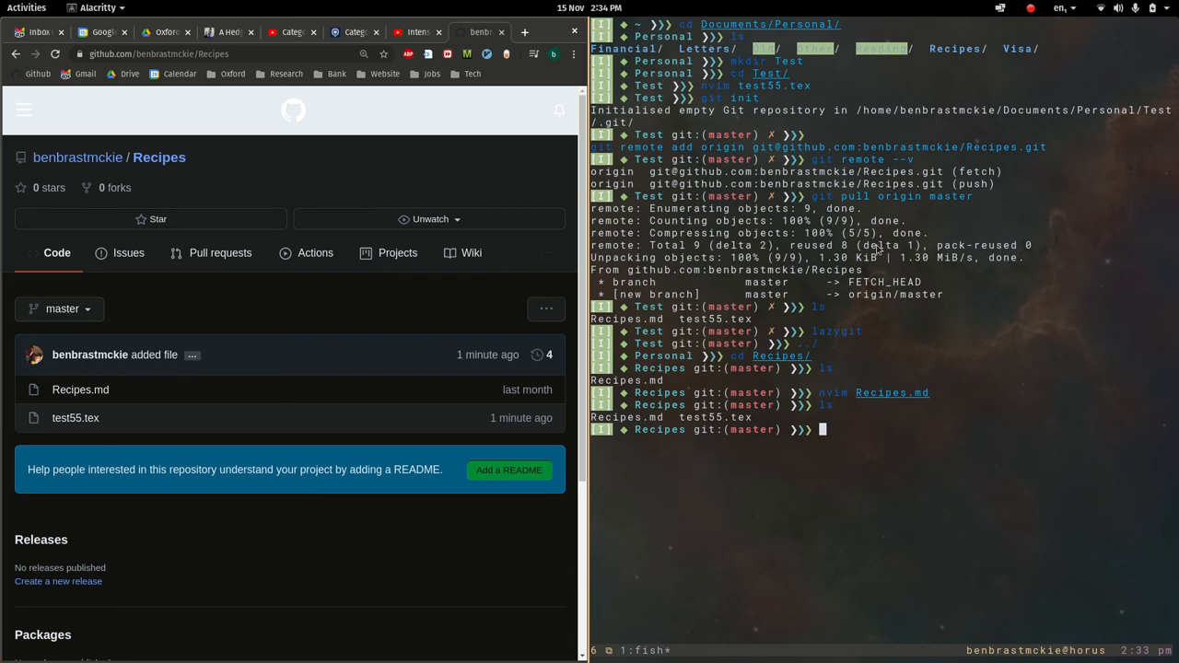
{"action": "mouse_move", "coordinate": [753, 153]}
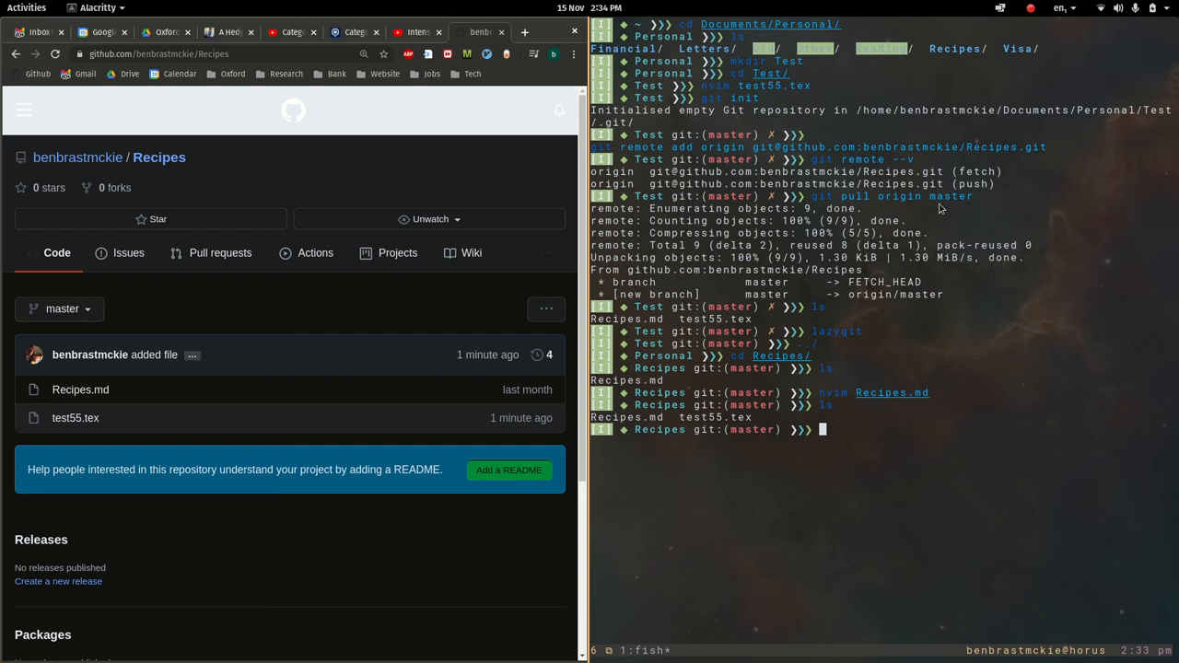
{"action": "mouse_move", "coordinate": [962, 205]}
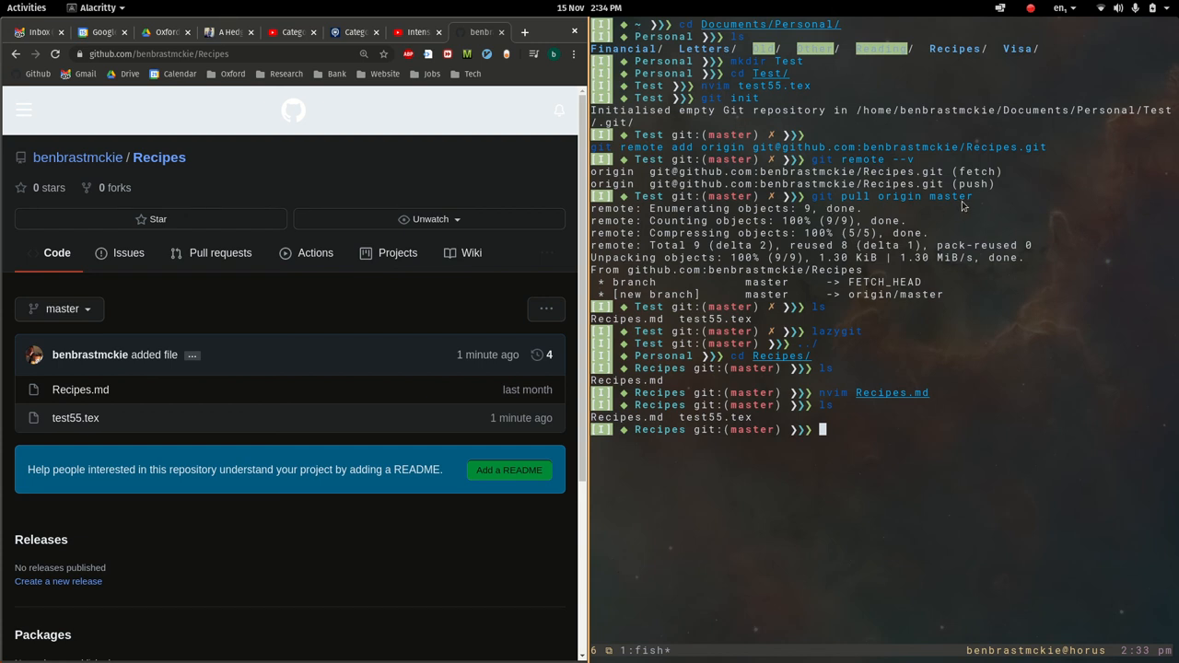